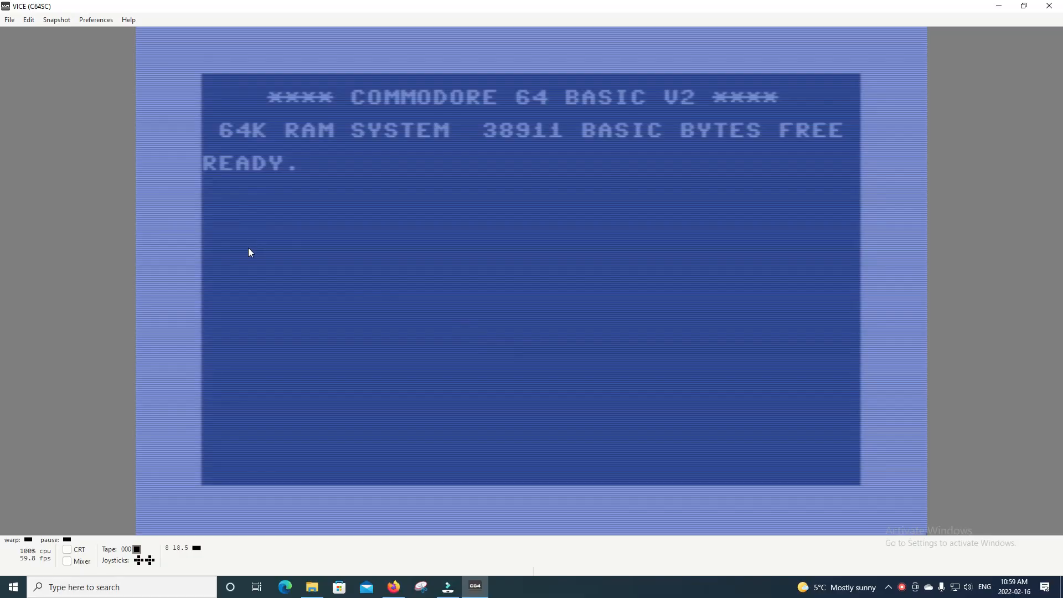
{"action": "mouse_move", "coordinate": [270, 34]}
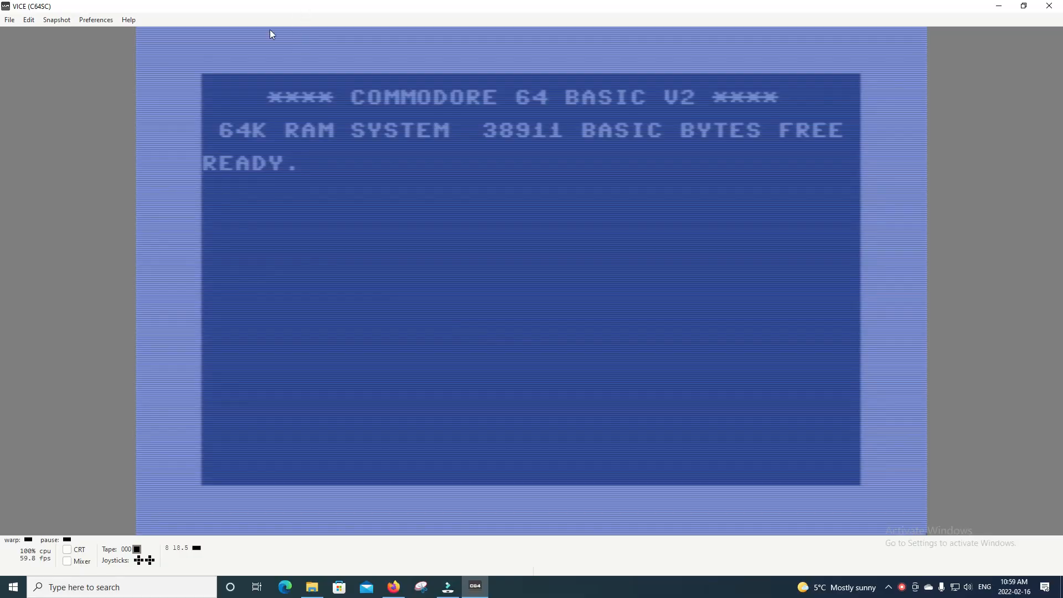
Reach the Printer page under Peripheral devices in the VICE settings.
{"action": "left_click", "coordinate": [57, 19]}
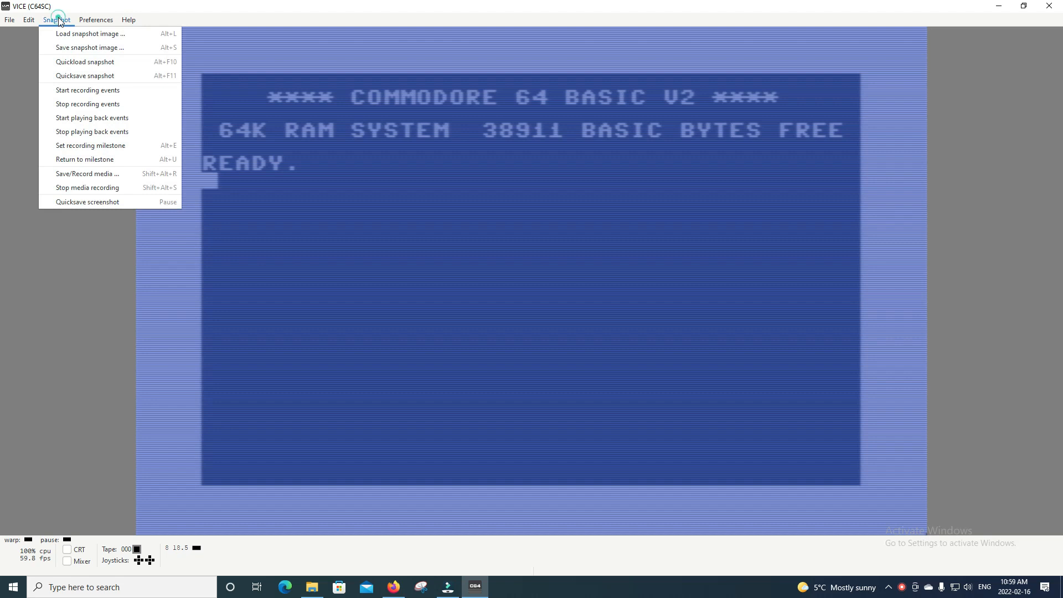
{"action": "left_click", "coordinate": [96, 19]}
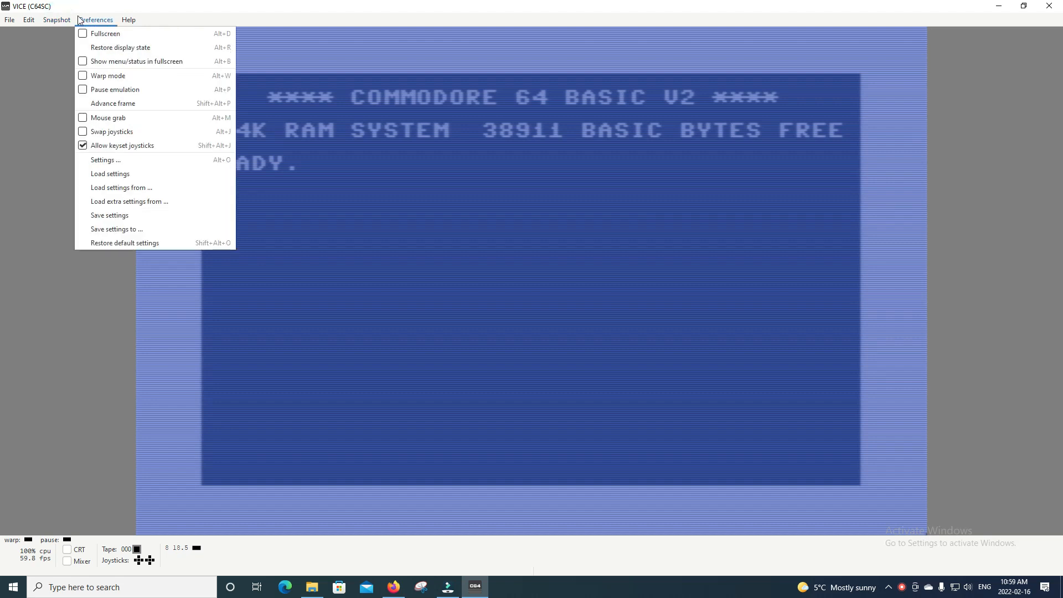
{"action": "left_click", "coordinate": [106, 160]}
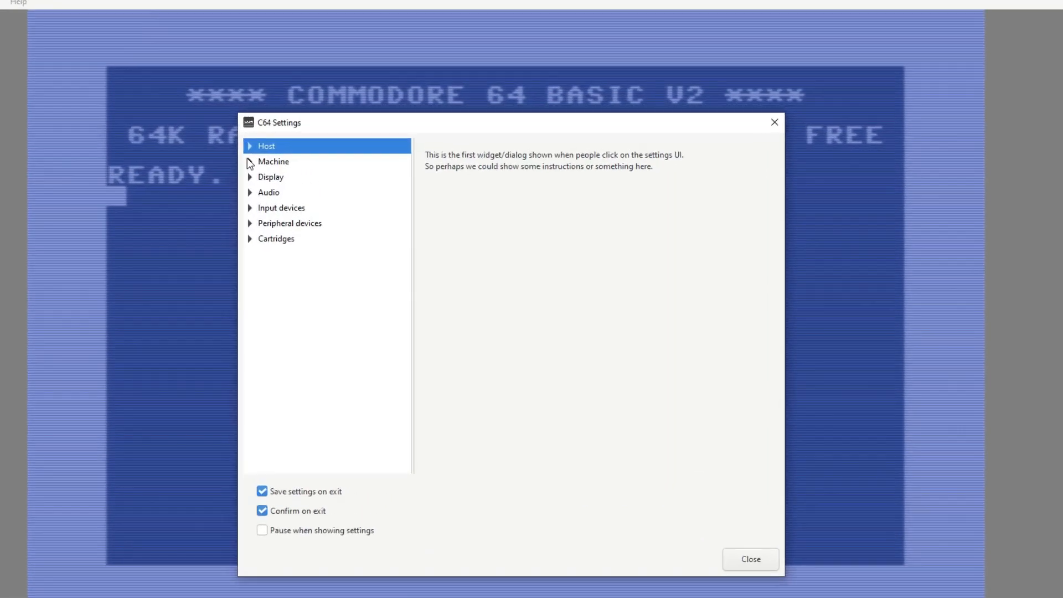
{"action": "left_click", "coordinate": [251, 223]}
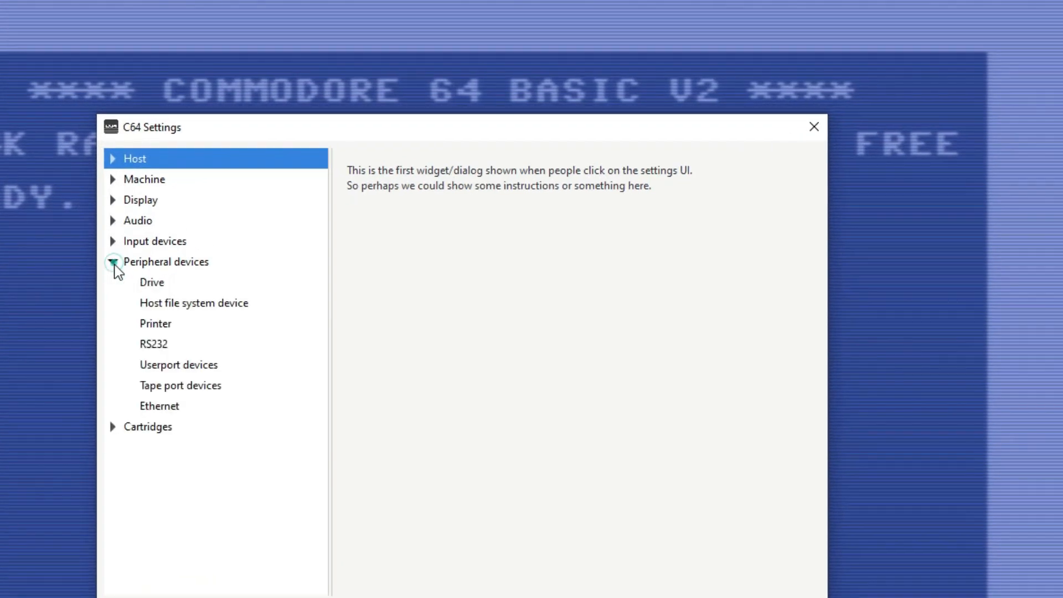
{"action": "left_click", "coordinate": [155, 324]}
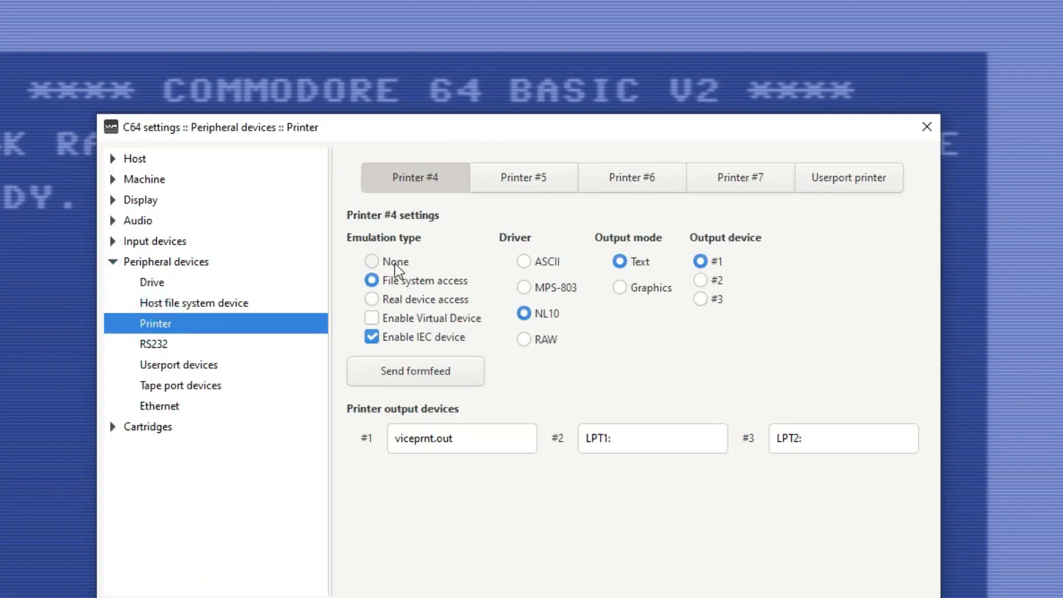
Set Printer #4 to file-system access with the NL10 driver and IEC device enabled.
{"action": "left_click", "coordinate": [372, 261]}
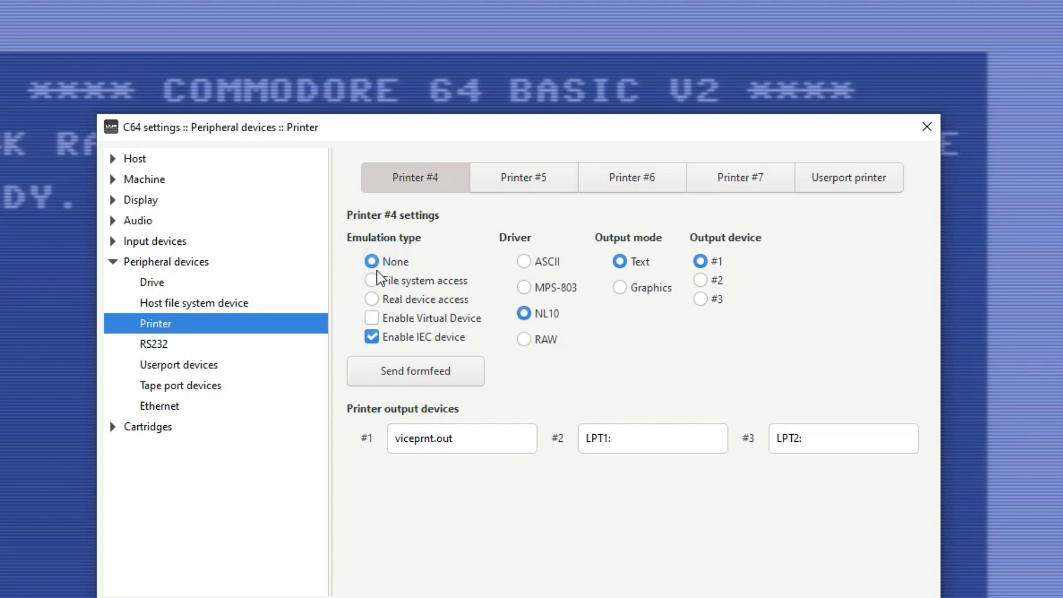
{"action": "left_click", "coordinate": [372, 280]}
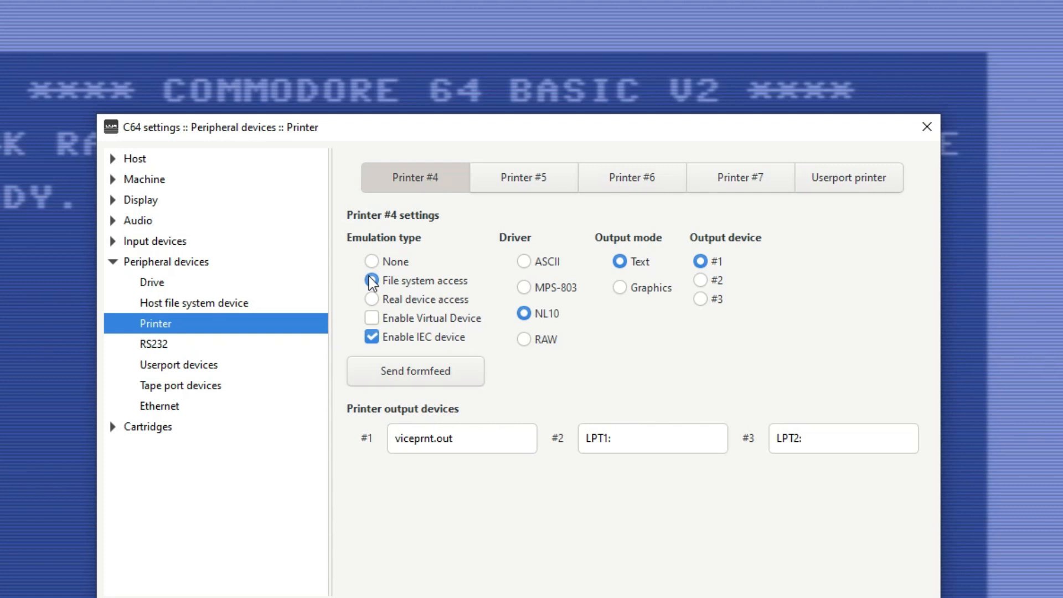
{"action": "left_click", "coordinate": [372, 280]}
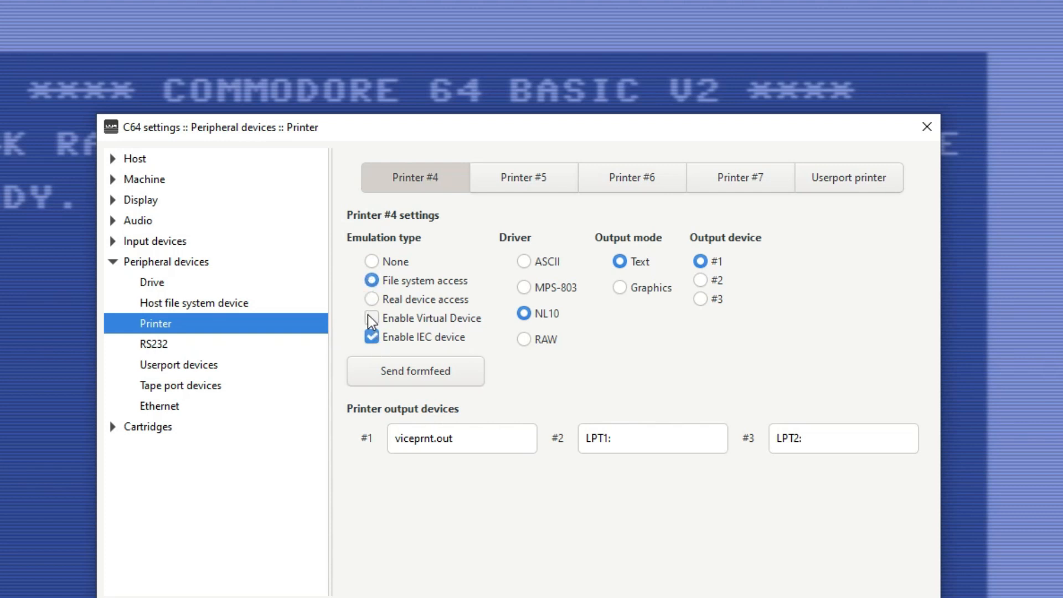
{"action": "left_click", "coordinate": [372, 318]}
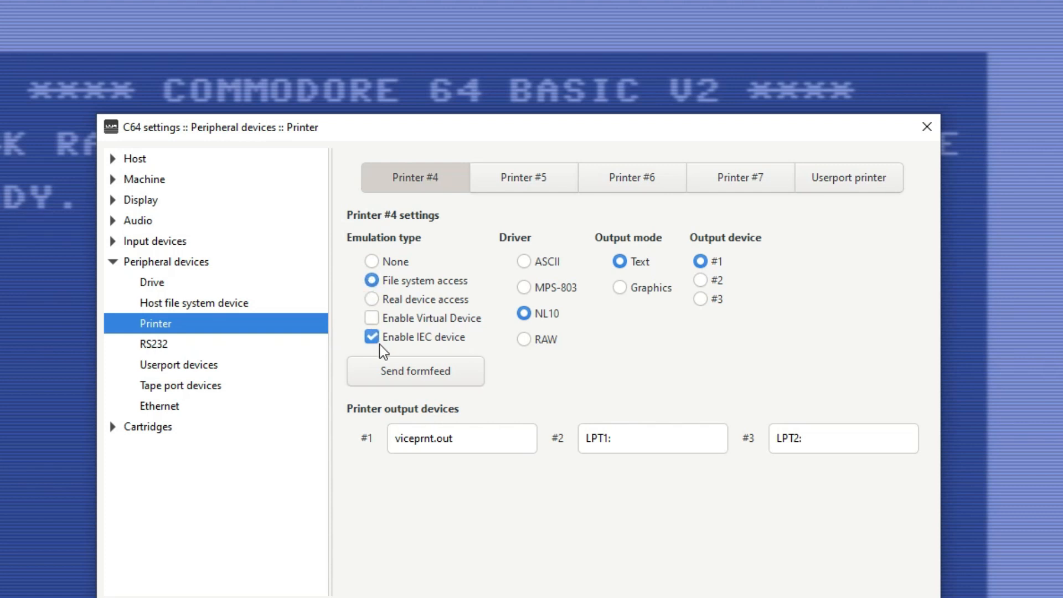
{"action": "mouse_move", "coordinate": [535, 340]}
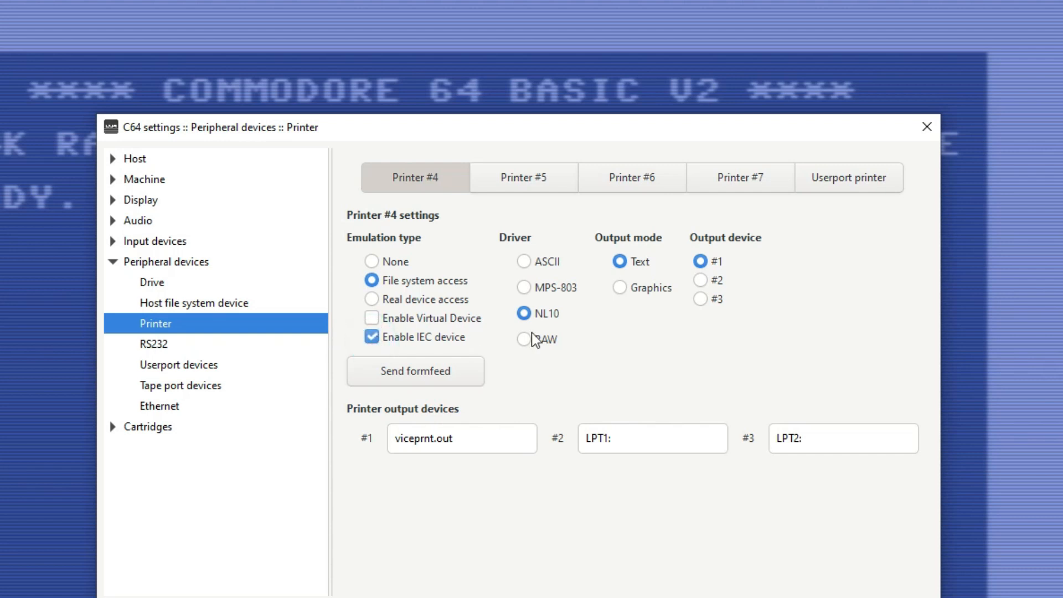
{"action": "mouse_move", "coordinate": [566, 264]}
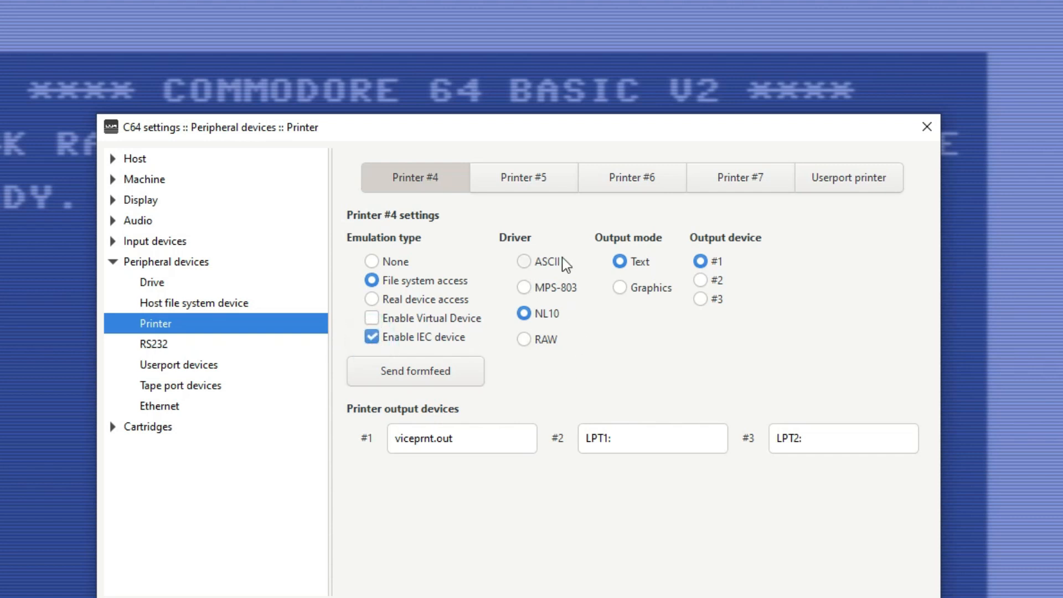
{"action": "mouse_move", "coordinate": [716, 273]}
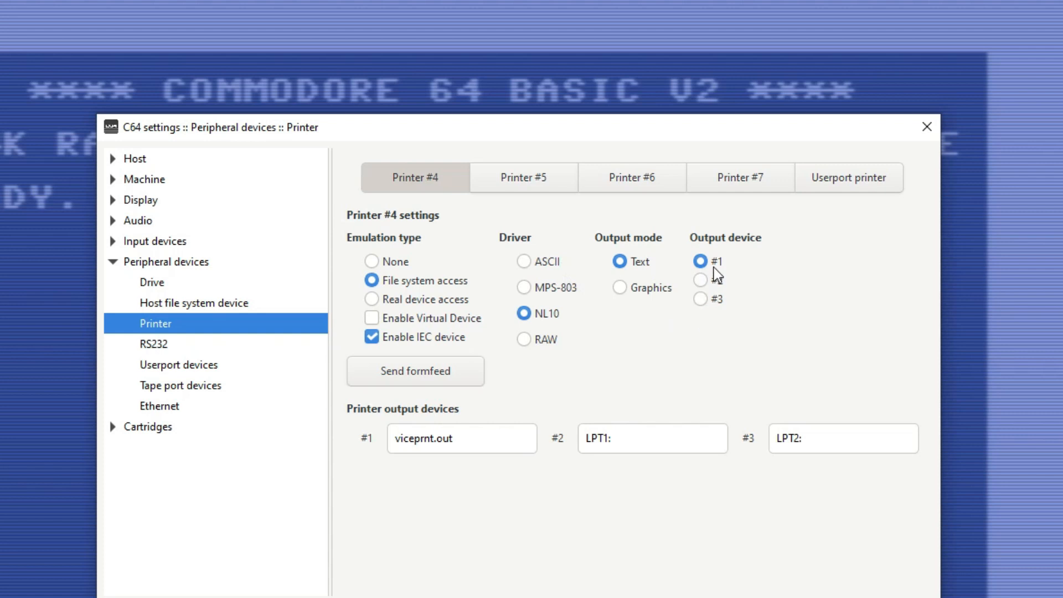
{"action": "mouse_move", "coordinate": [541, 279]}
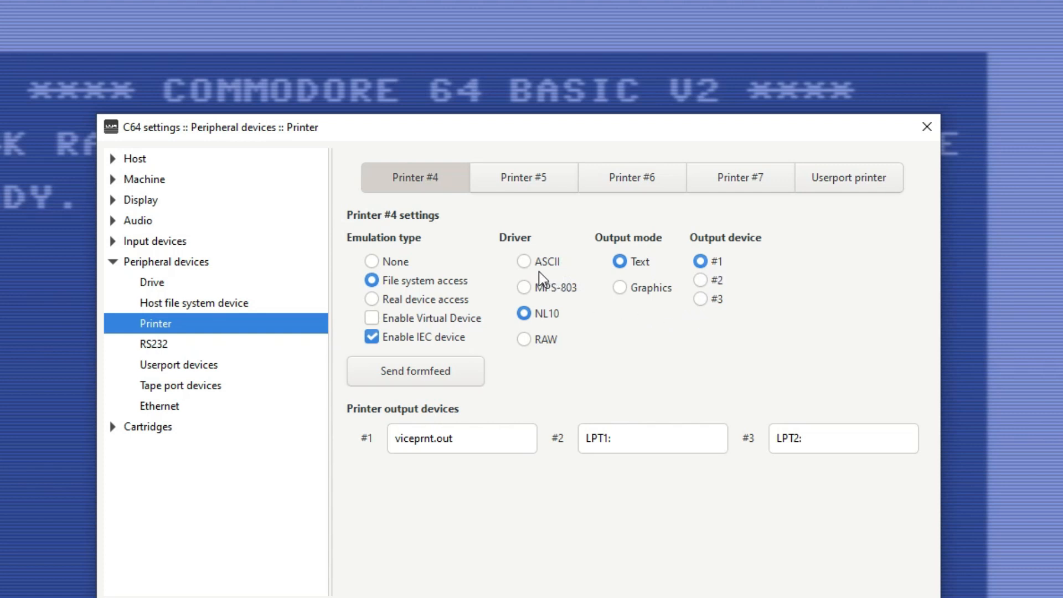
{"action": "mouse_move", "coordinate": [561, 309]}
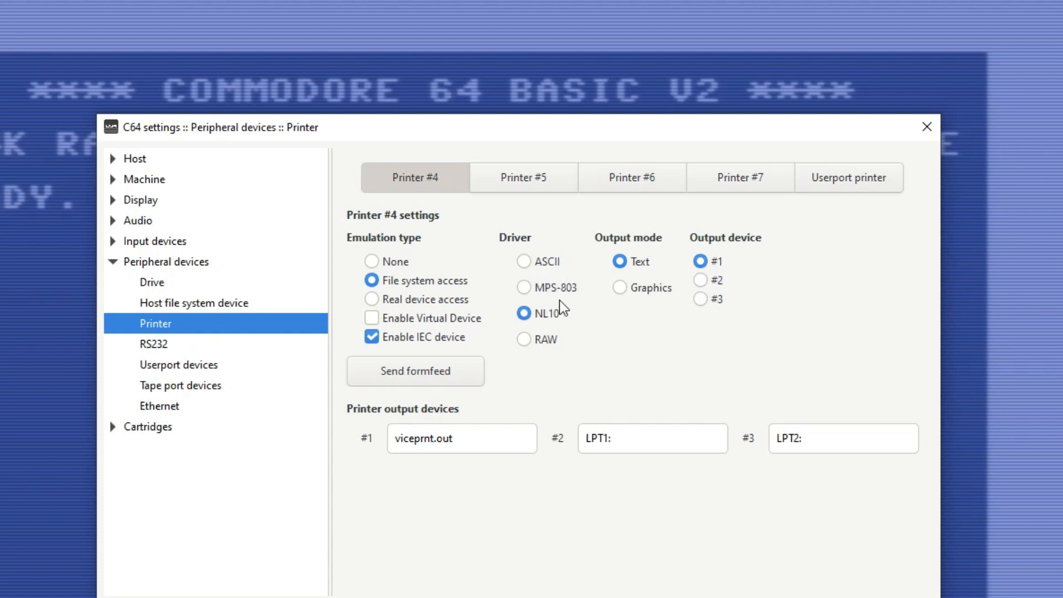
{"action": "left_click", "coordinate": [524, 261]}
{"action": "type", "text": "LOAD\"6\",8,1"}
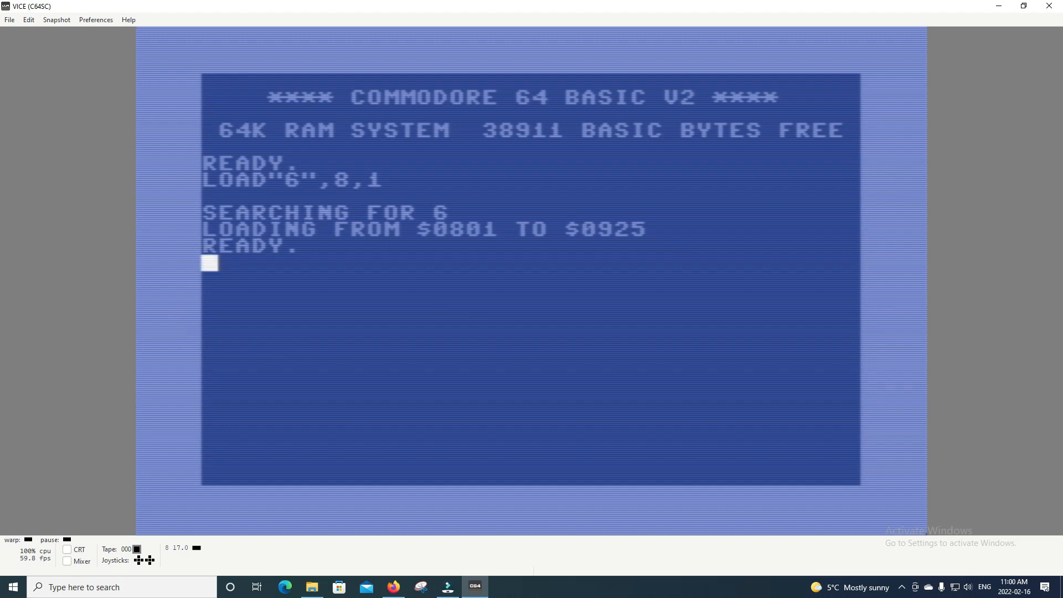
Run OPEN 4,4, CMD 4 and LIST on the C64 to send the listing to printer 4.
{"action": "type", "text": "OP"}
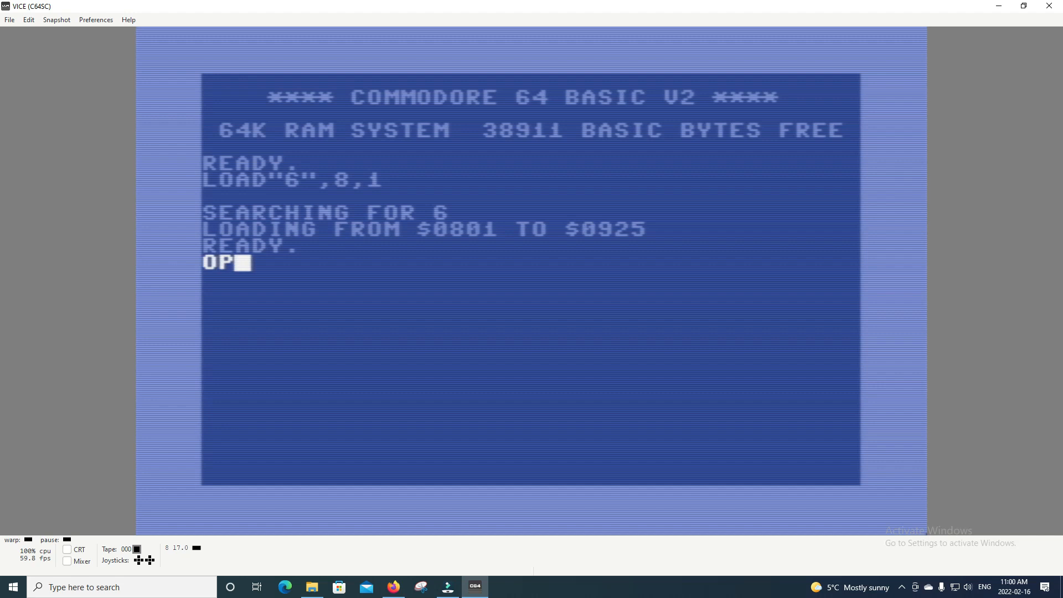
{"action": "type", "text": "EN"}
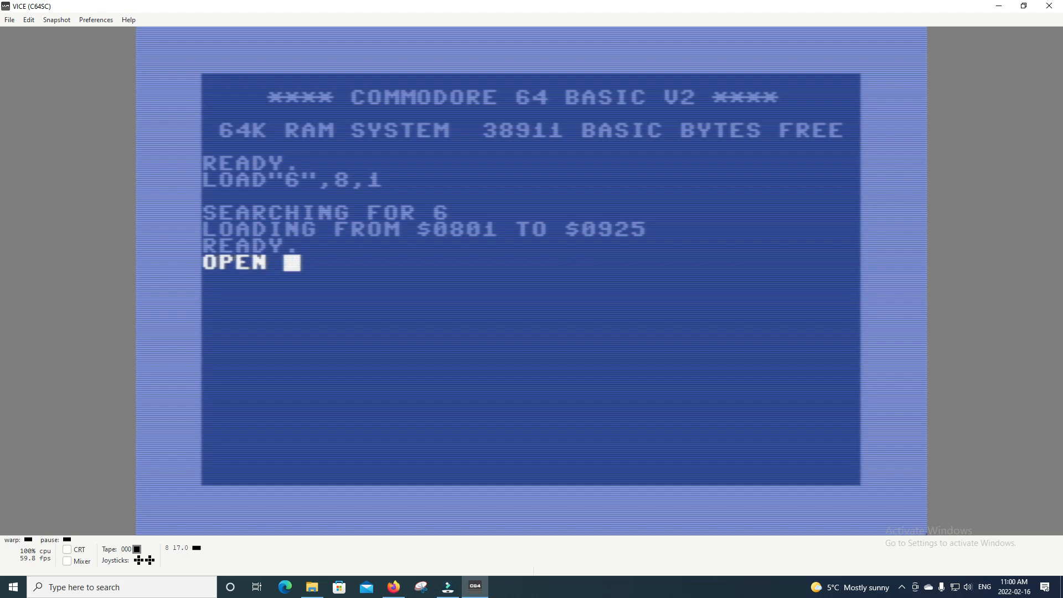
{"action": "key", "text": "Return"}
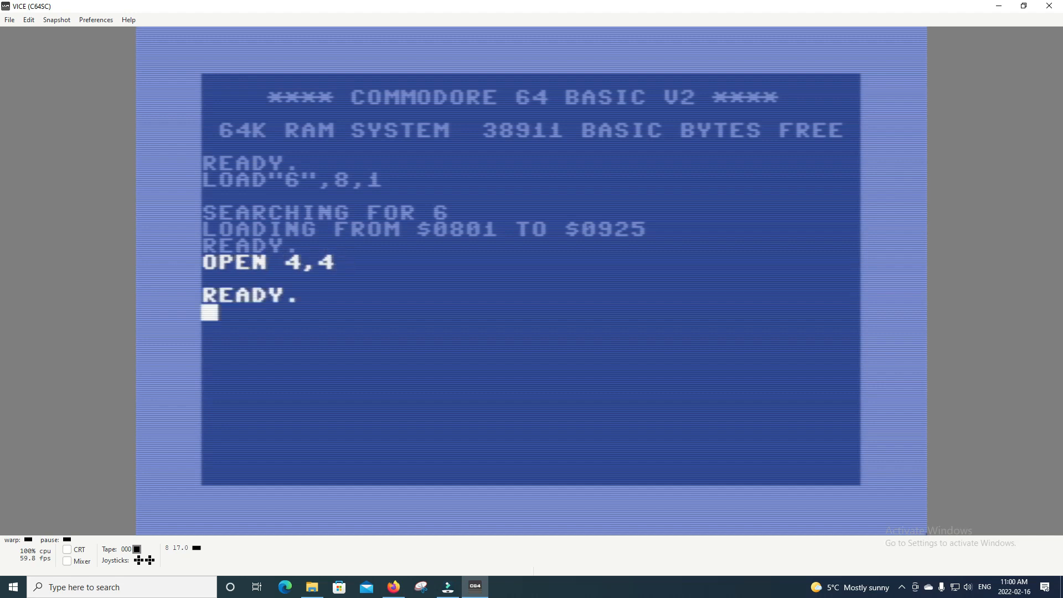
{"action": "type", "text": "CMP"}
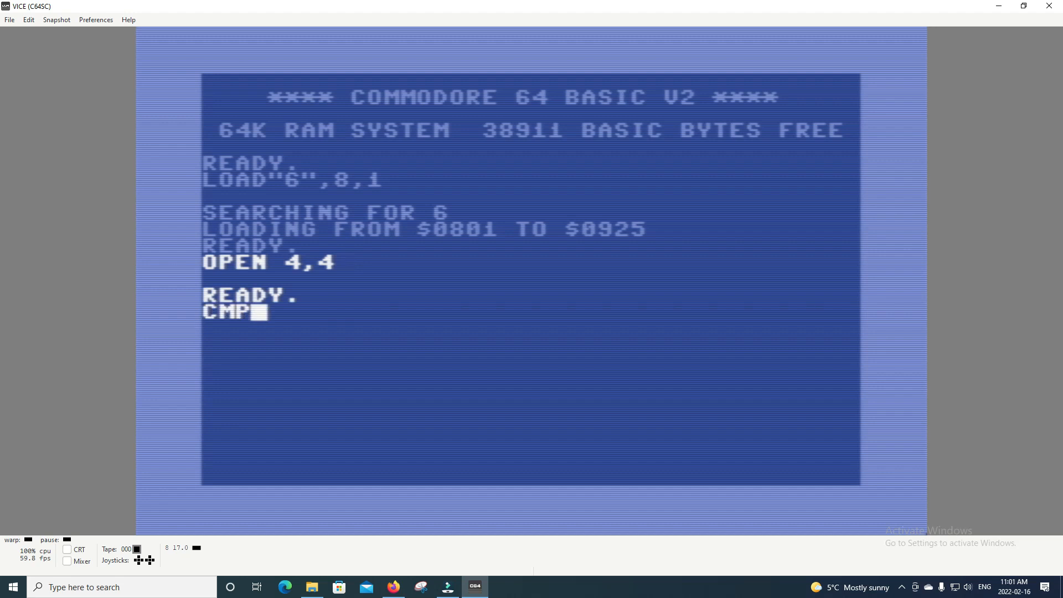
{"action": "type", "text": "D"}
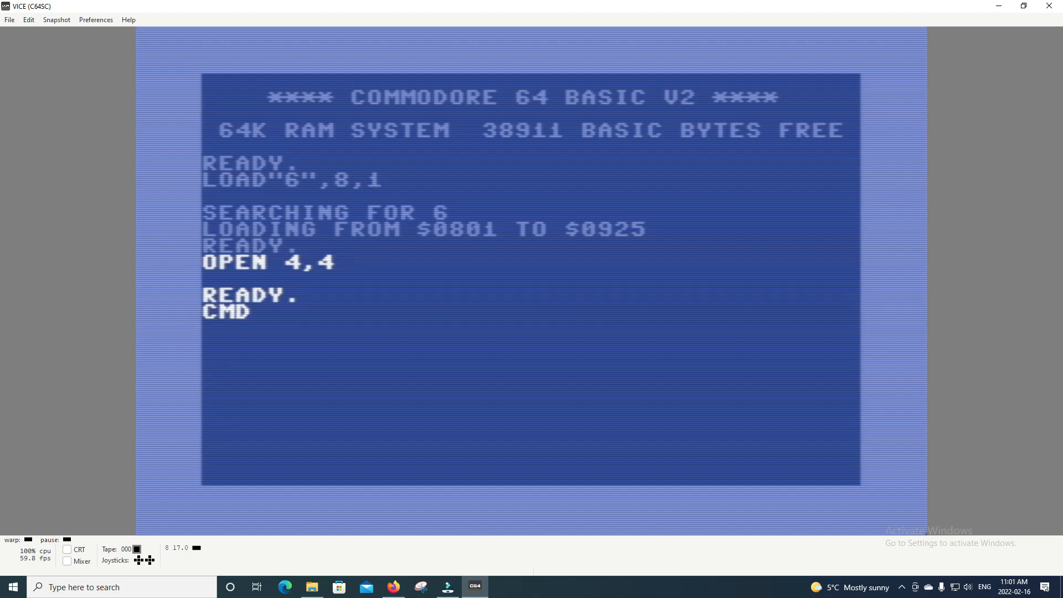
{"action": "type", "text": "4"}
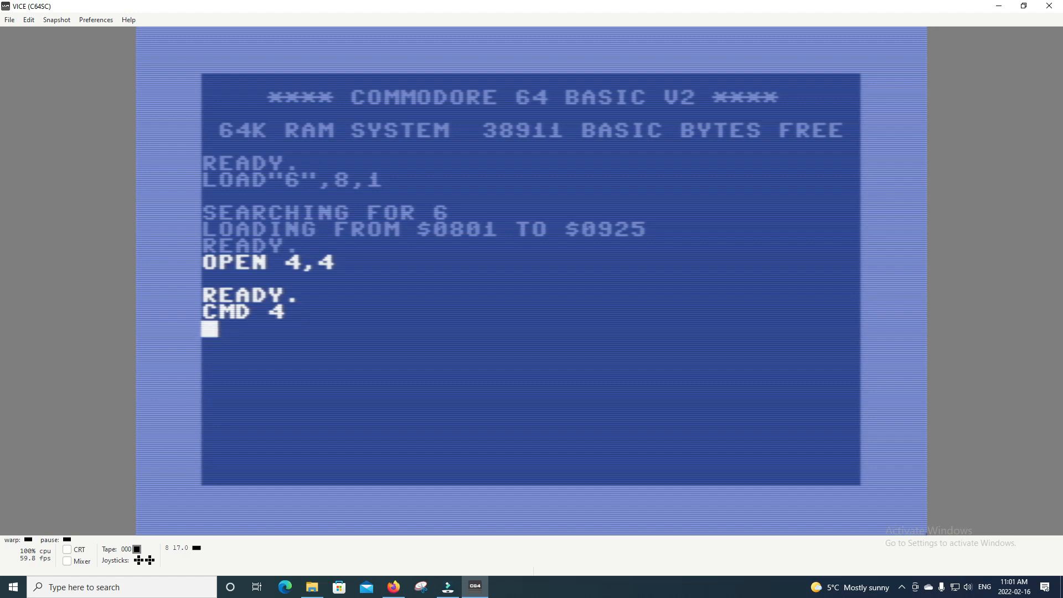
{"action": "type", "text": "LIST"}
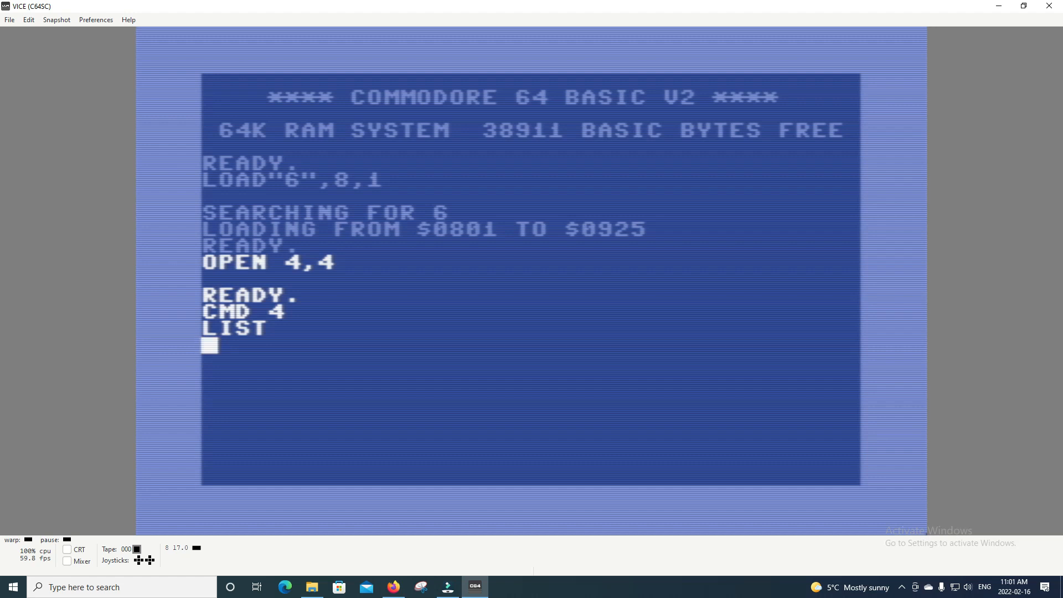
Finish the print with PRINT#4 and CLOSE 4 to release the printer channel.
{"action": "type", "text": "PR"}
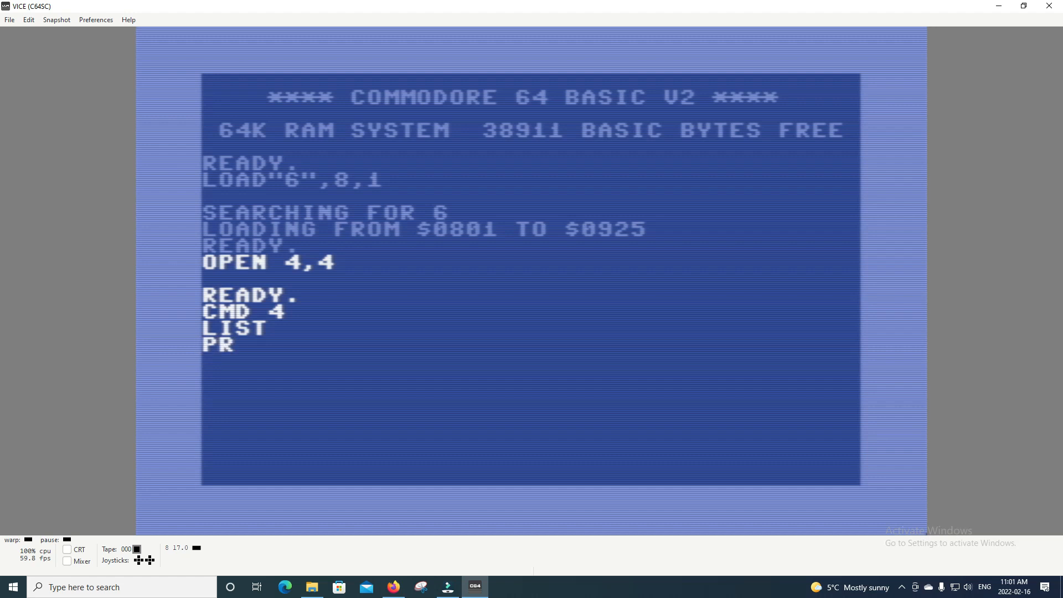
{"action": "type", "text": "INT#4"}
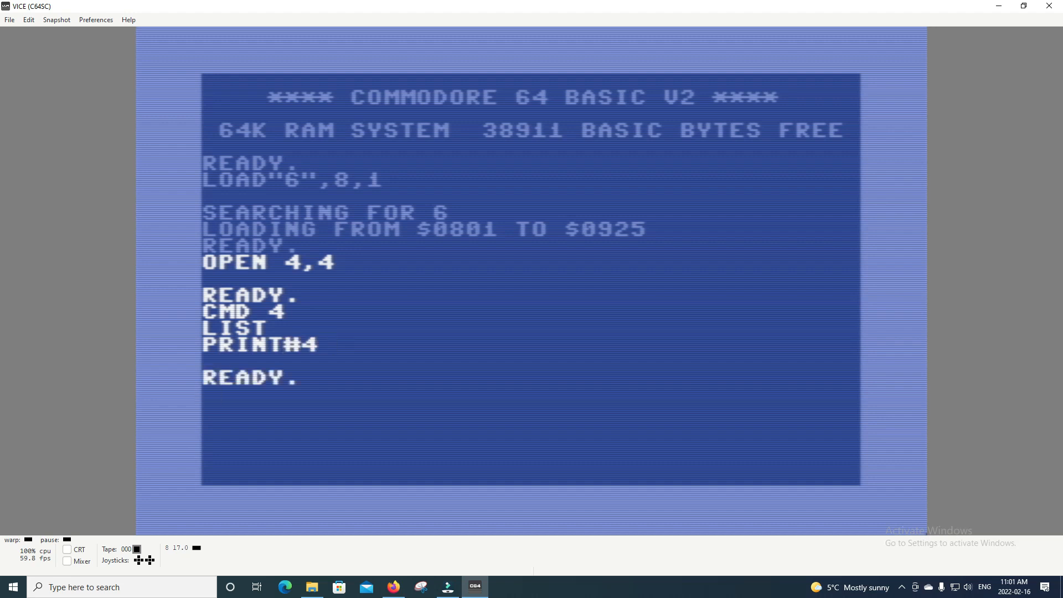
{"action": "type", "text": "CLOSE"}
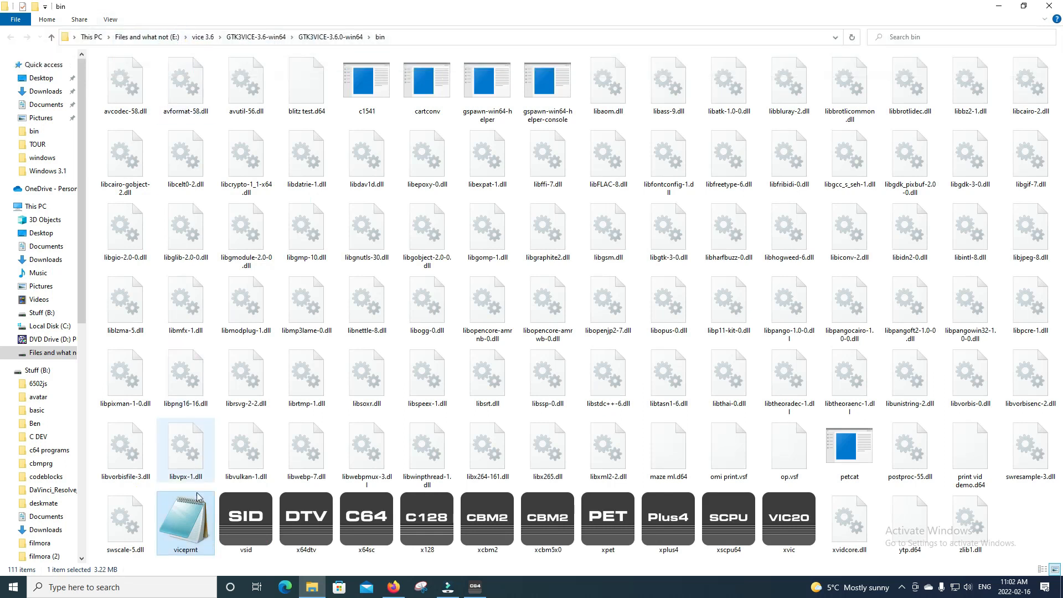
{"action": "mouse_move", "coordinate": [200, 525]}
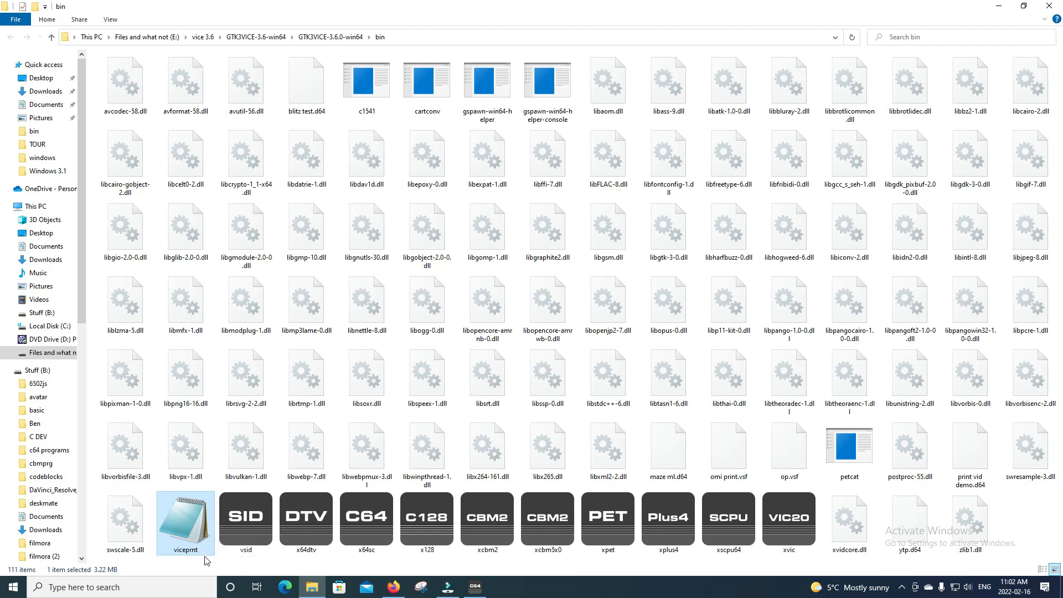
{"action": "mouse_move", "coordinate": [225, 565]}
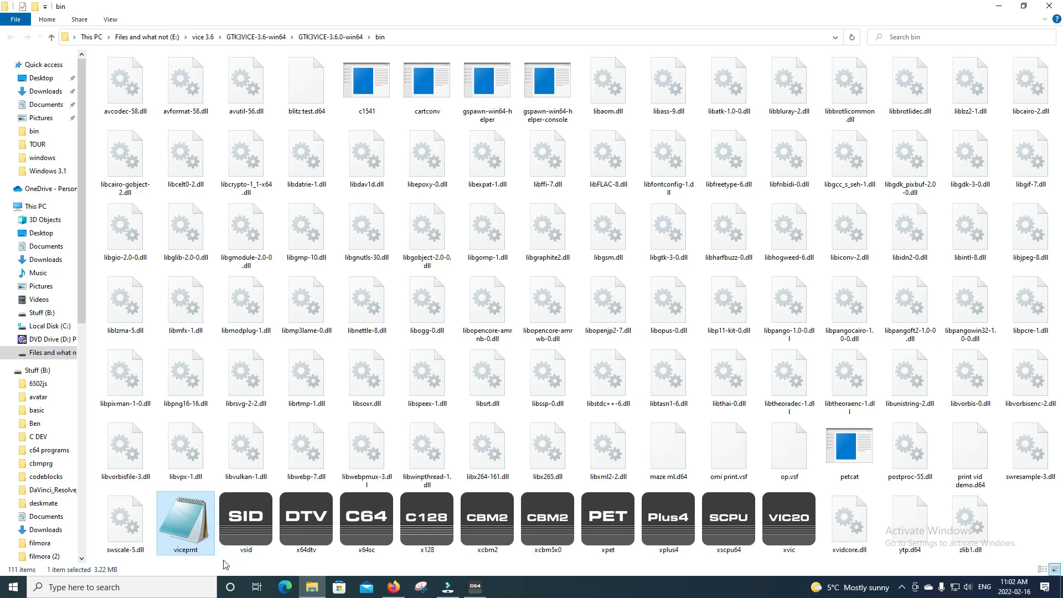
{"action": "mouse_move", "coordinate": [185, 522]}
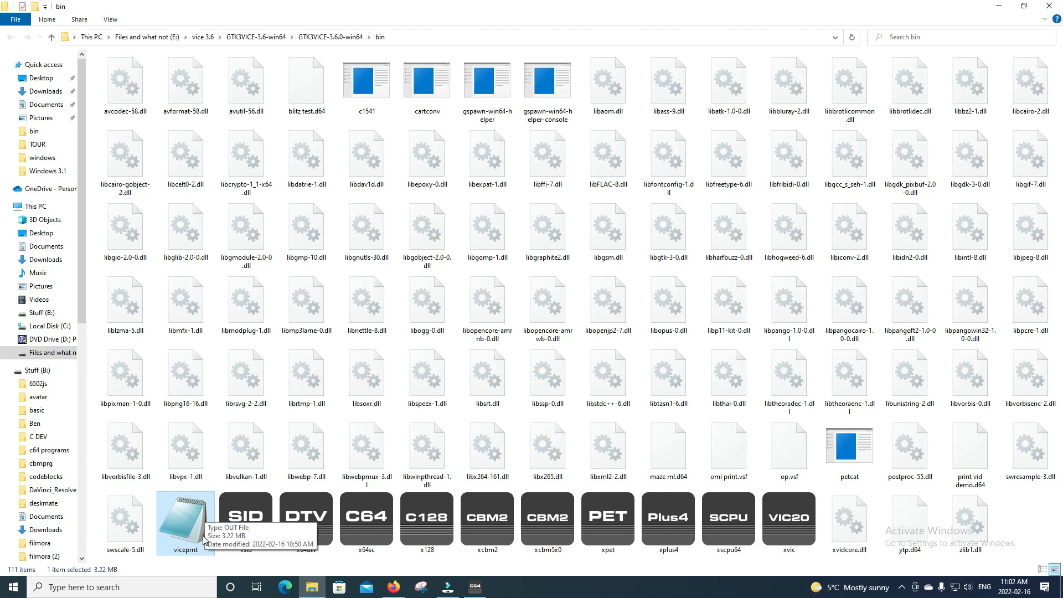
{"action": "mouse_move", "coordinate": [197, 543]}
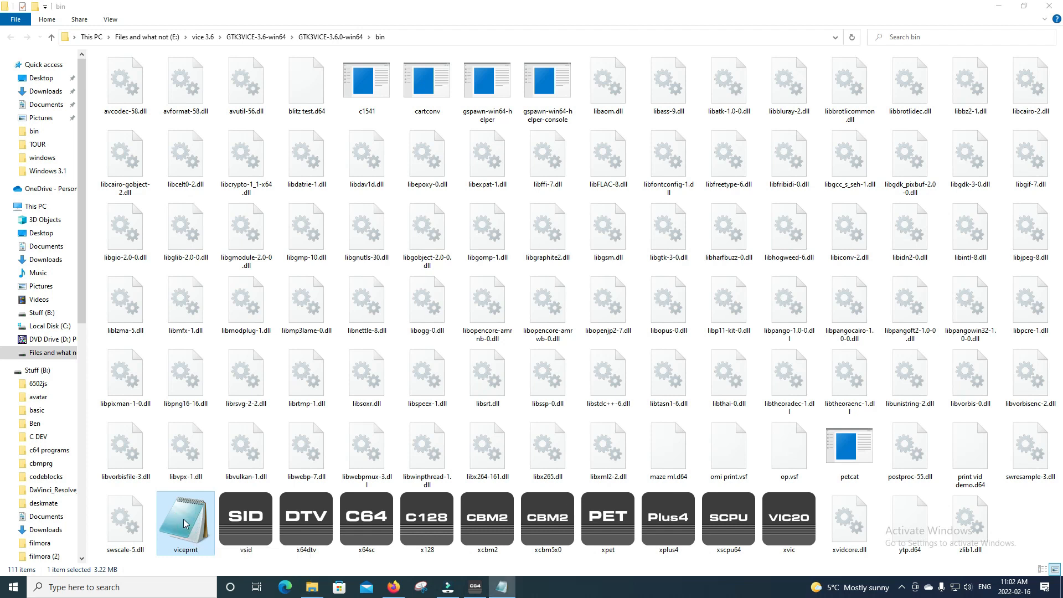
View the viceprnt output file full-screen in Notepad as a plain-text BASIC listing.
{"action": "double_click", "coordinate": [184, 524]}
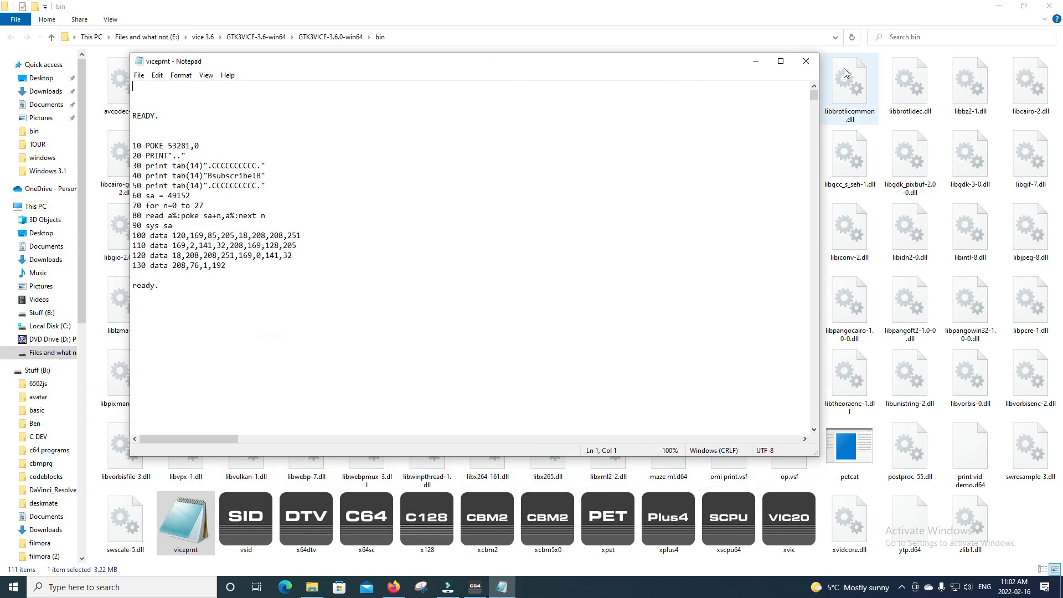
{"action": "mouse_move", "coordinate": [781, 61]}
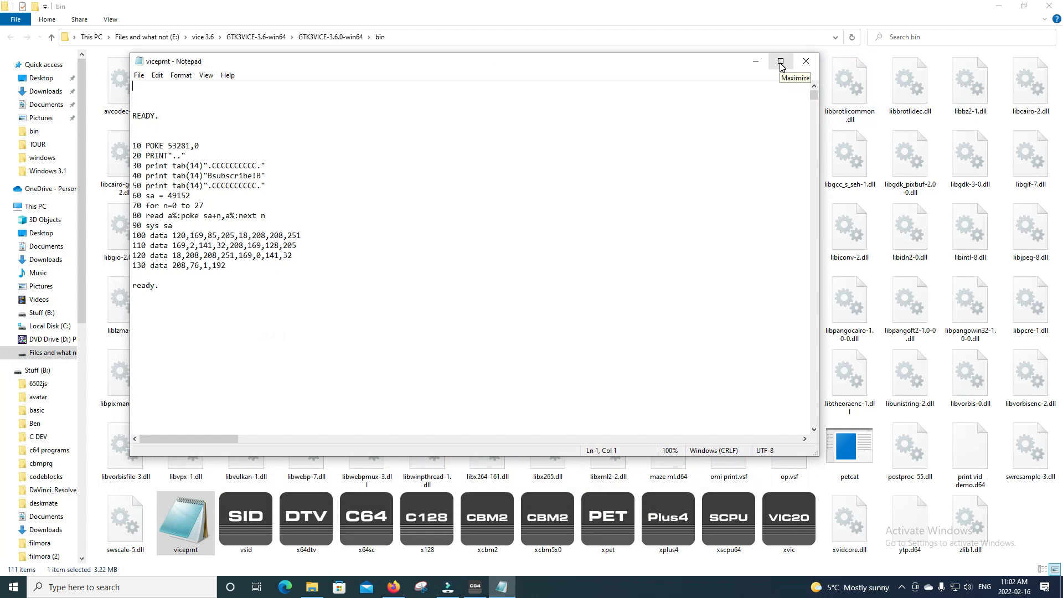
{"action": "left_click", "coordinate": [781, 61]}
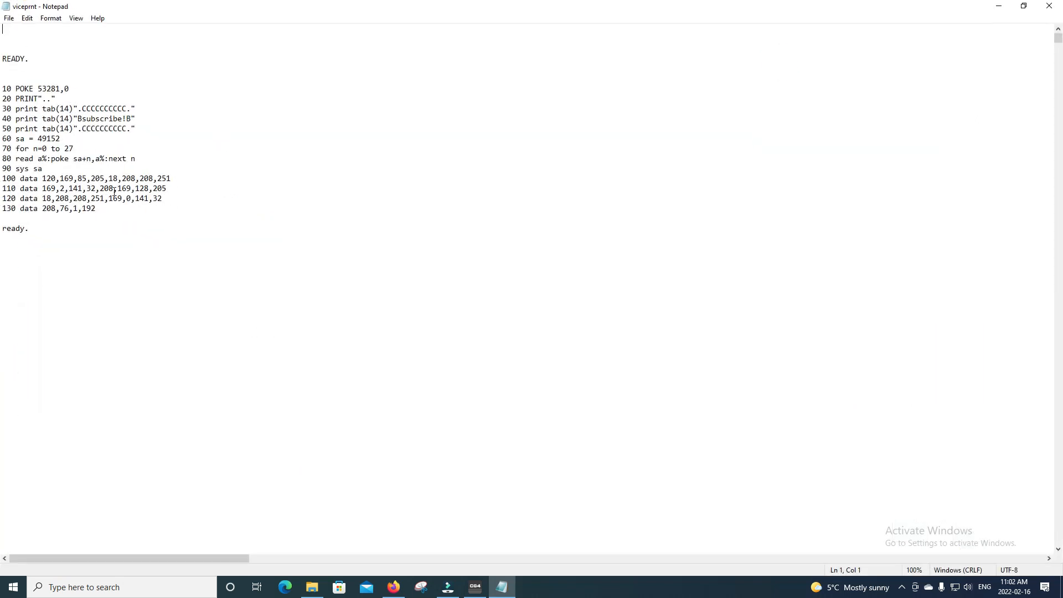
{"action": "left_click", "coordinate": [27, 228]}
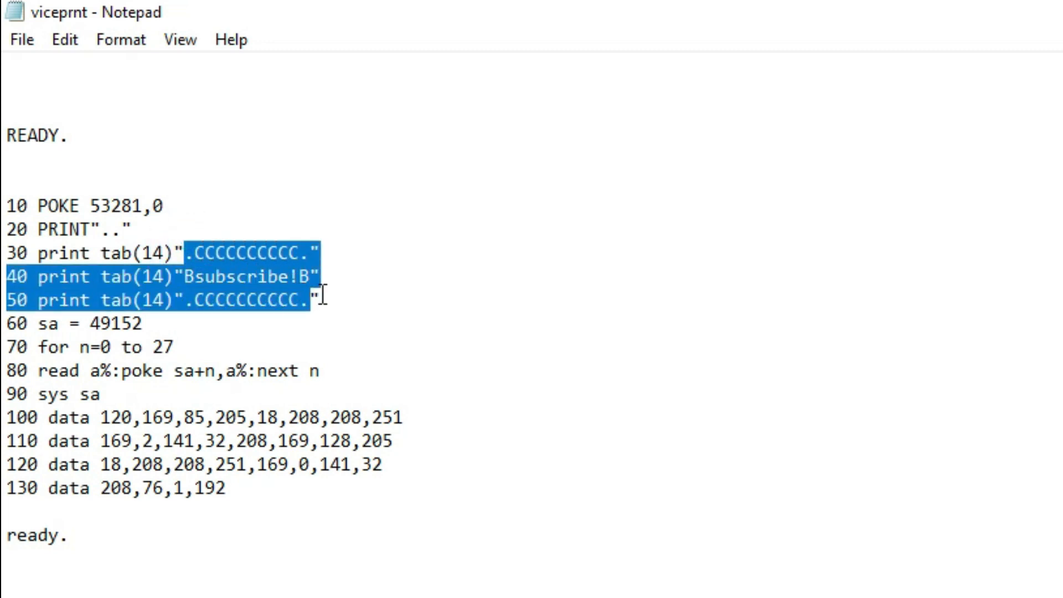
{"action": "left_click", "coordinate": [330, 300]}
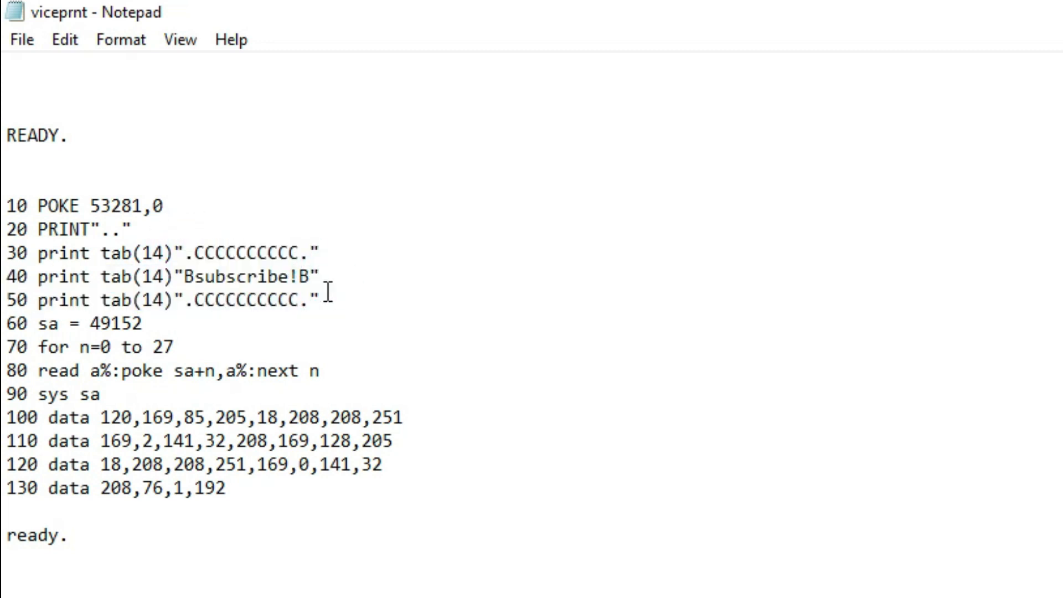
{"action": "mouse_move", "coordinate": [327, 309]}
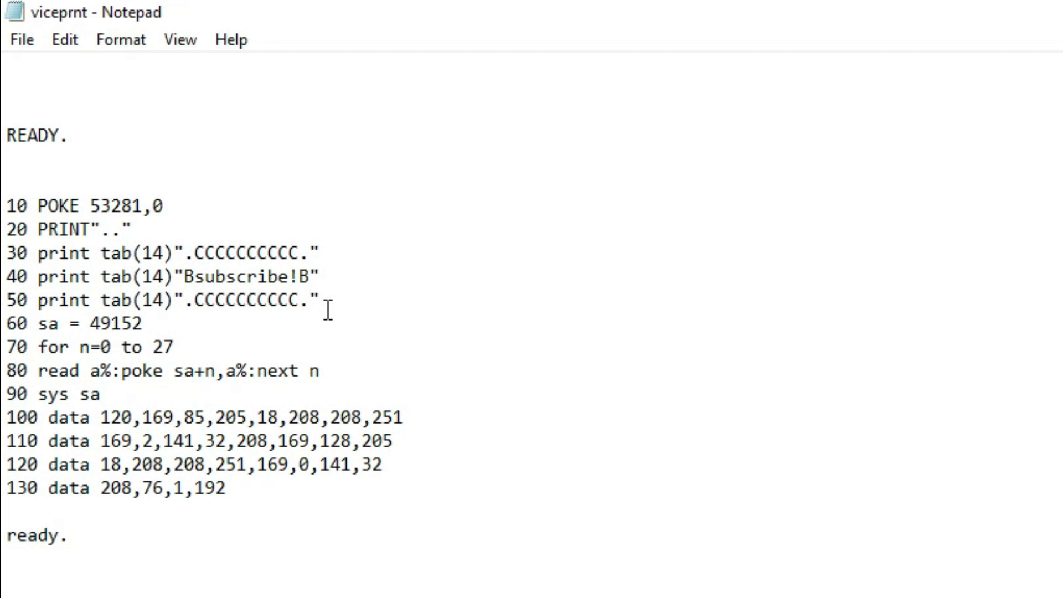
{"action": "mouse_move", "coordinate": [304, 306]}
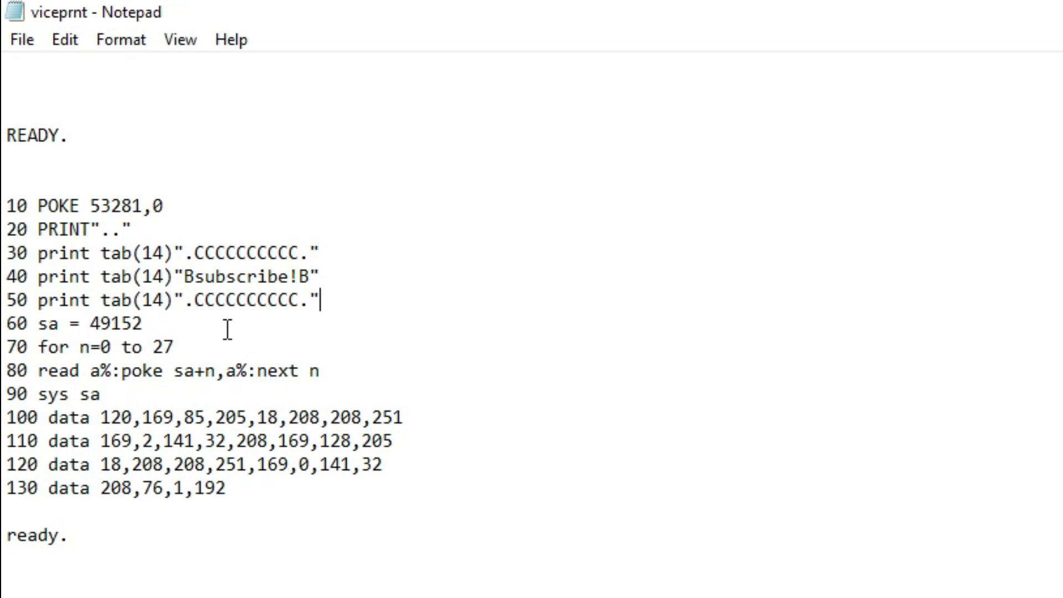
{"action": "mouse_move", "coordinate": [246, 353]}
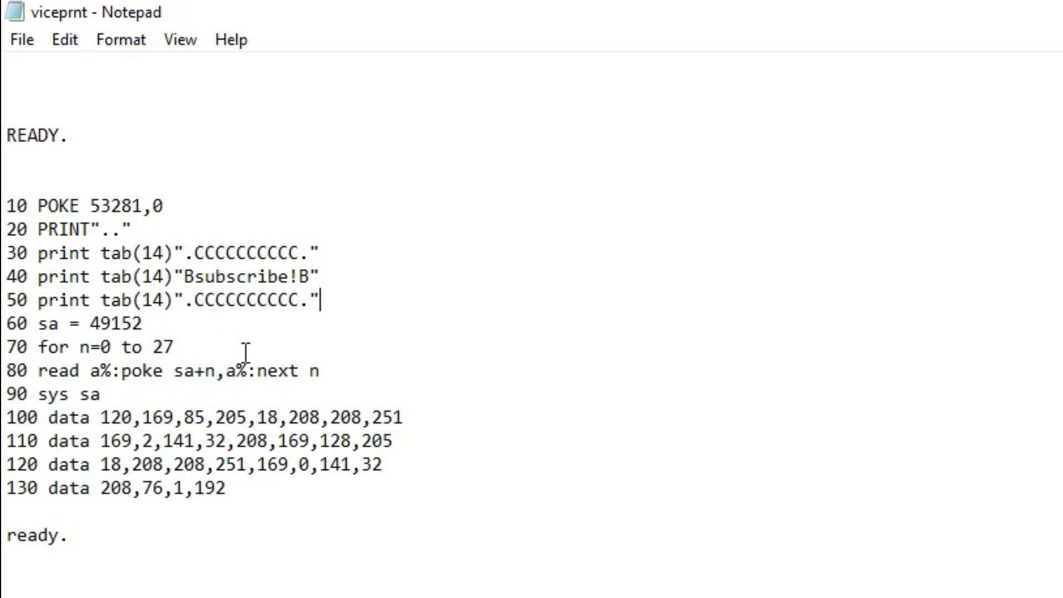
{"action": "mouse_move", "coordinate": [198, 379]}
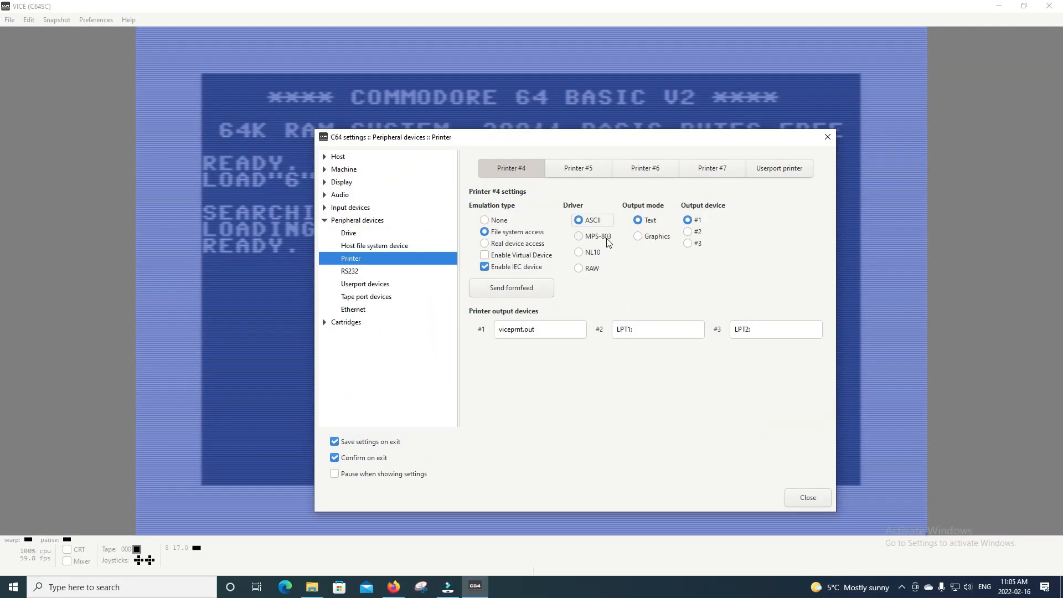
Switch Printer #4 to the MPS-803 driver with graphics output.
{"action": "left_click", "coordinate": [578, 236]}
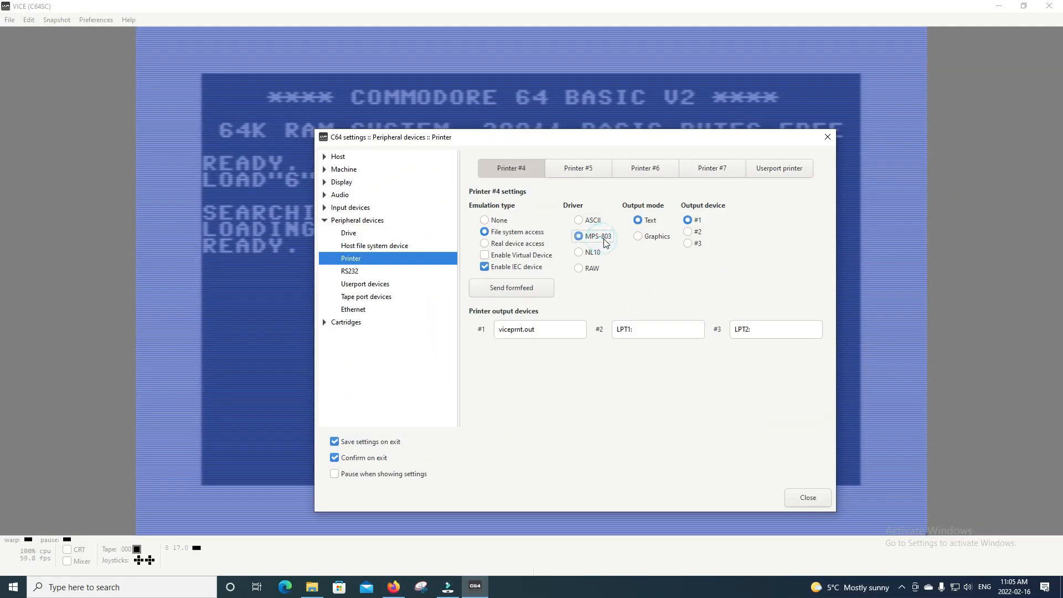
{"action": "left_click", "coordinate": [637, 236]}
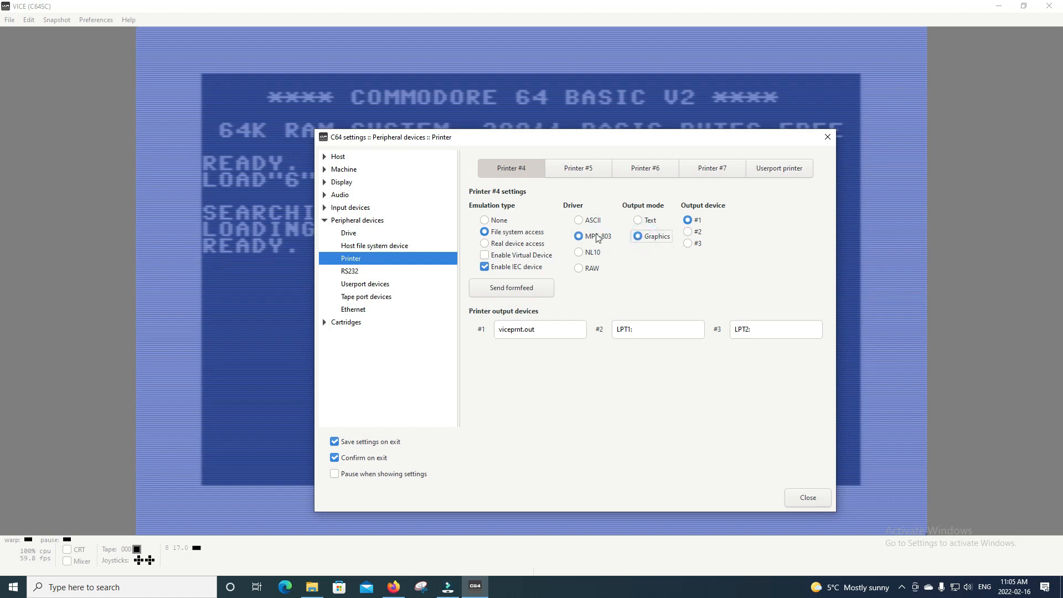
{"action": "mouse_move", "coordinate": [680, 373]}
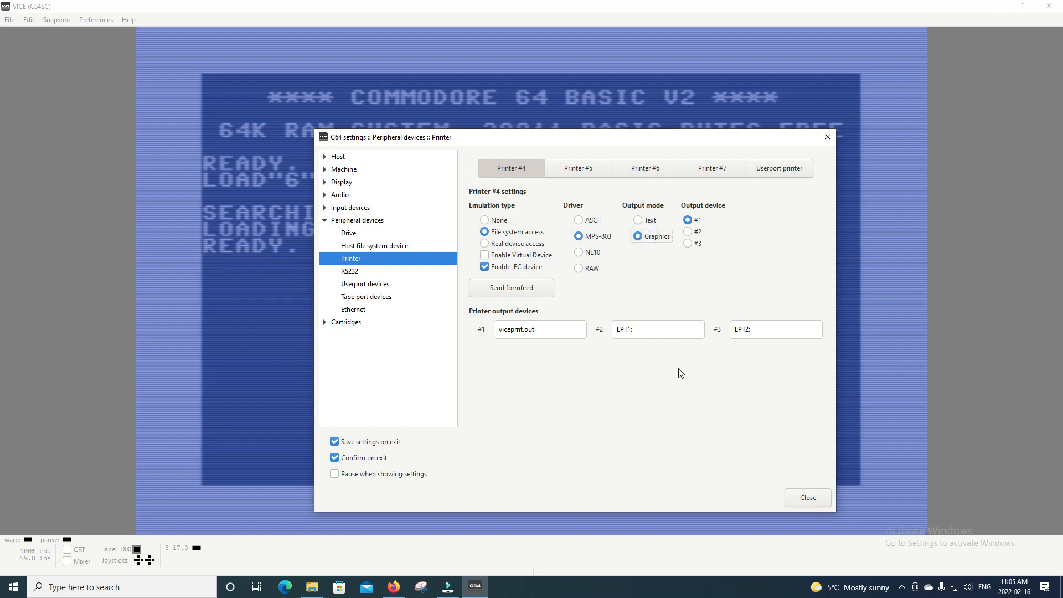
{"action": "left_click", "coordinate": [806, 497]}
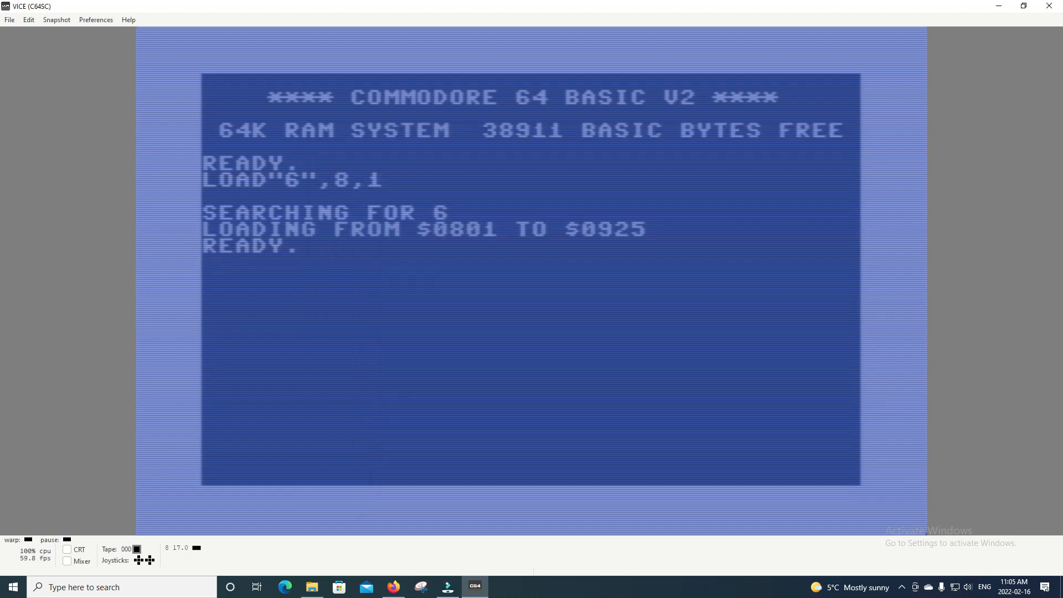
Print the program listing again with PLIST.
{"action": "type", "text": "PLIST"}
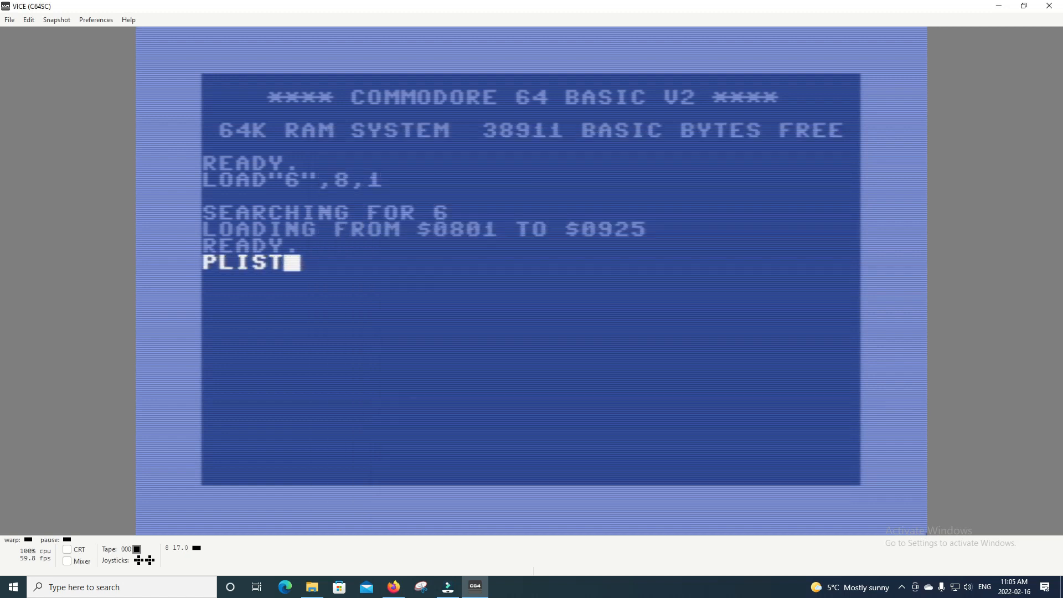
{"action": "key", "text": "Return"}
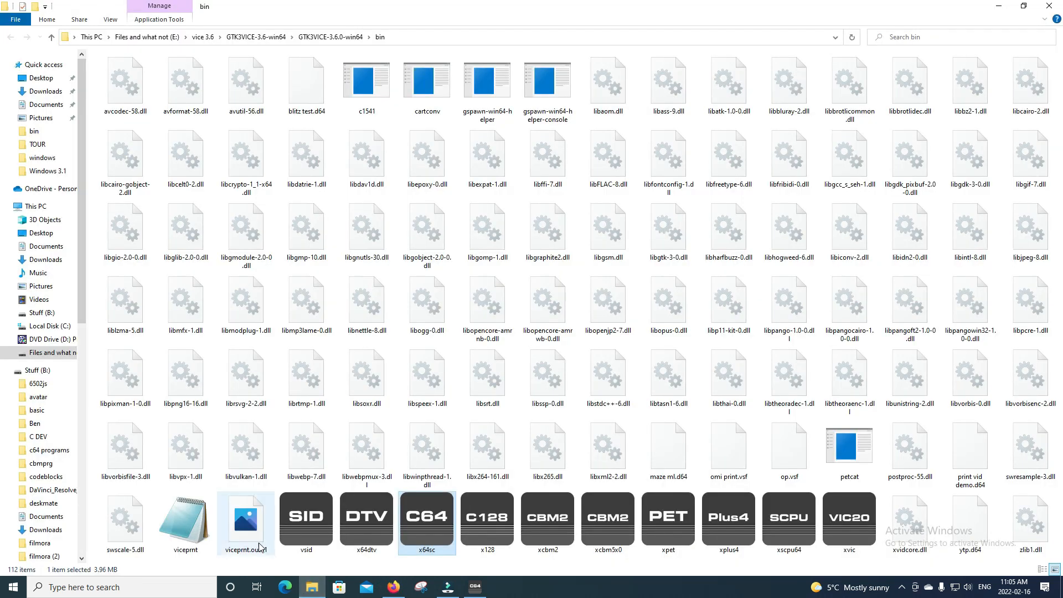
Try viewing the new viceprnt.out01 file in Photos, which fails to open.
{"action": "left_click", "coordinate": [246, 518]}
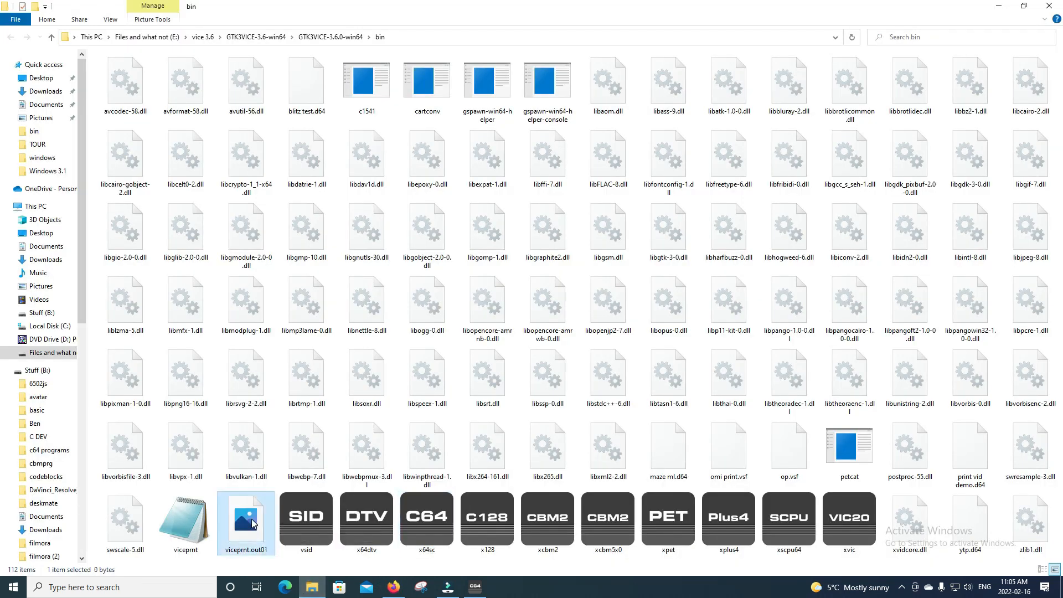
{"action": "double_click", "coordinate": [246, 522]}
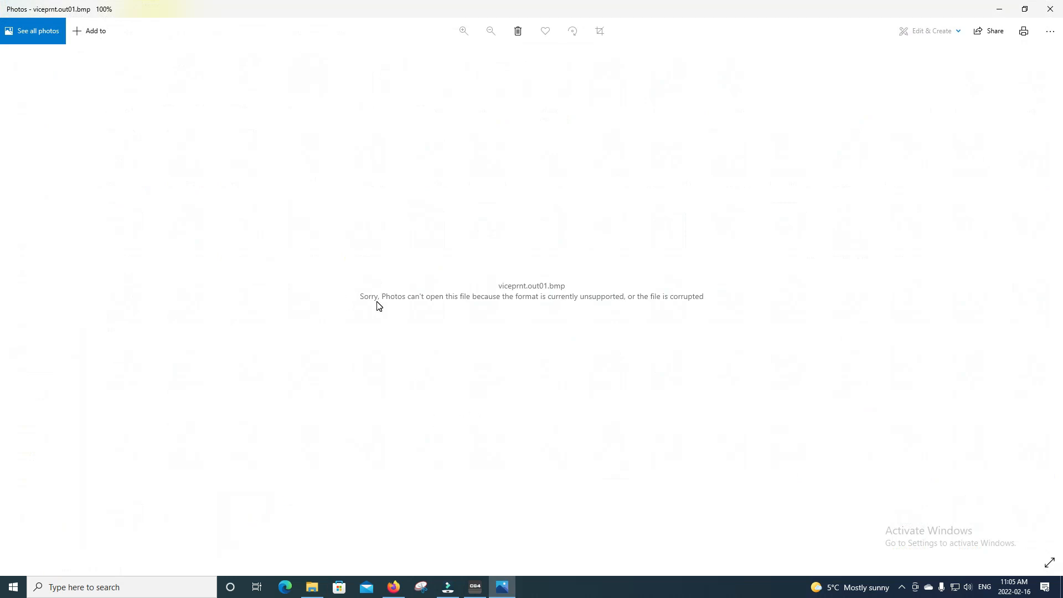
{"action": "mouse_move", "coordinate": [941, 96]}
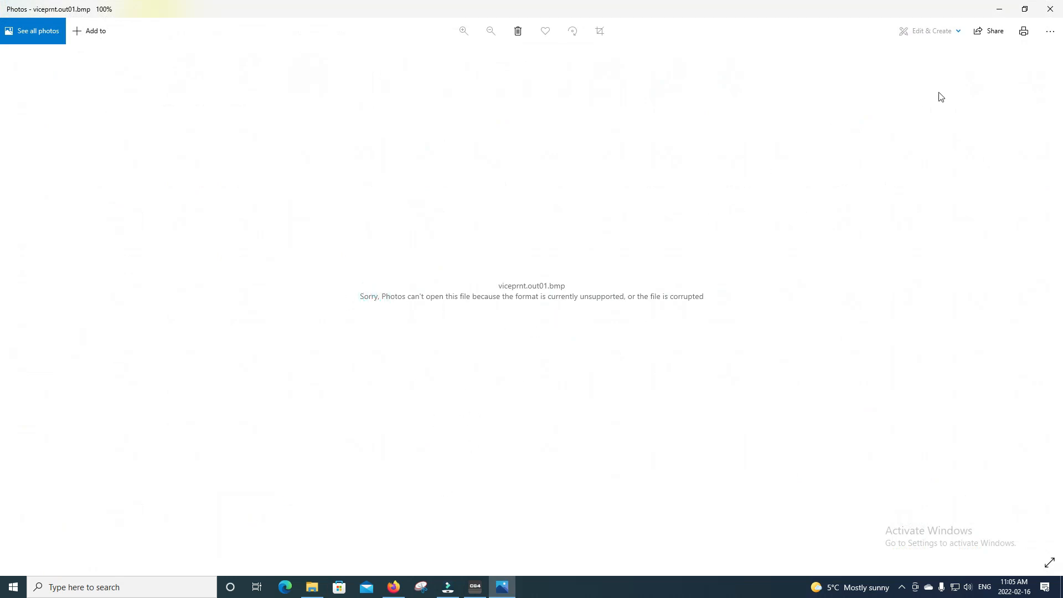
{"action": "left_click", "coordinate": [1052, 9]}
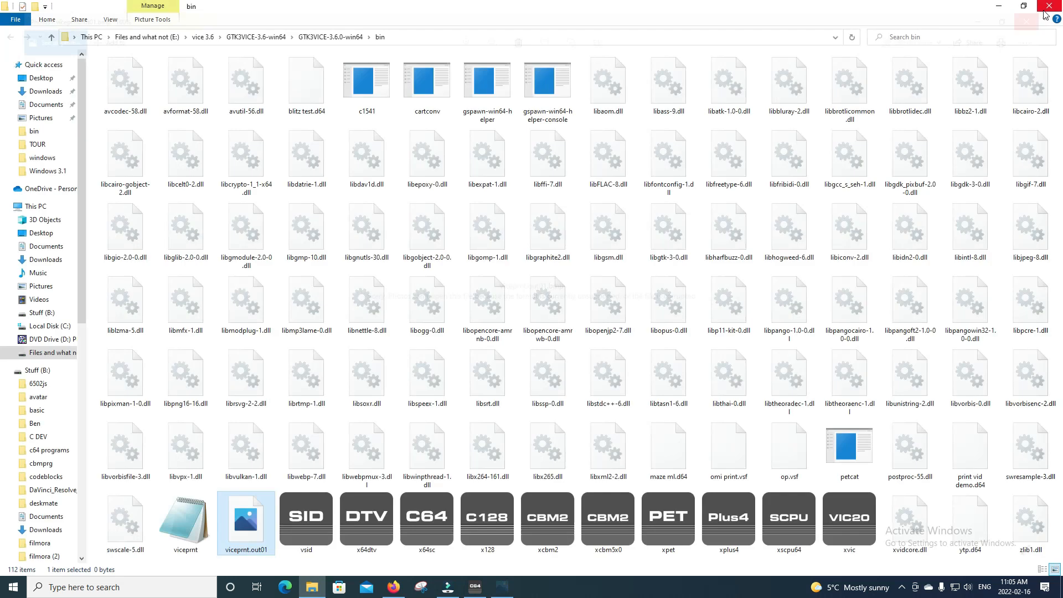
Check viceprnt.out01's properties, confirming a 0-byte BMP.
{"action": "right_click", "coordinate": [246, 524]}
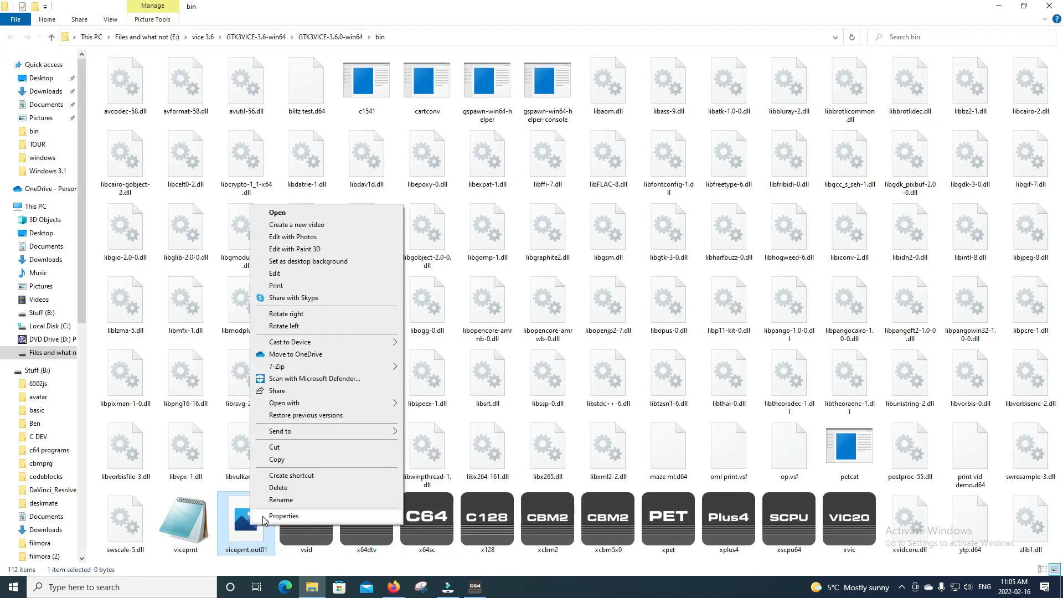
{"action": "left_click", "coordinate": [283, 516]}
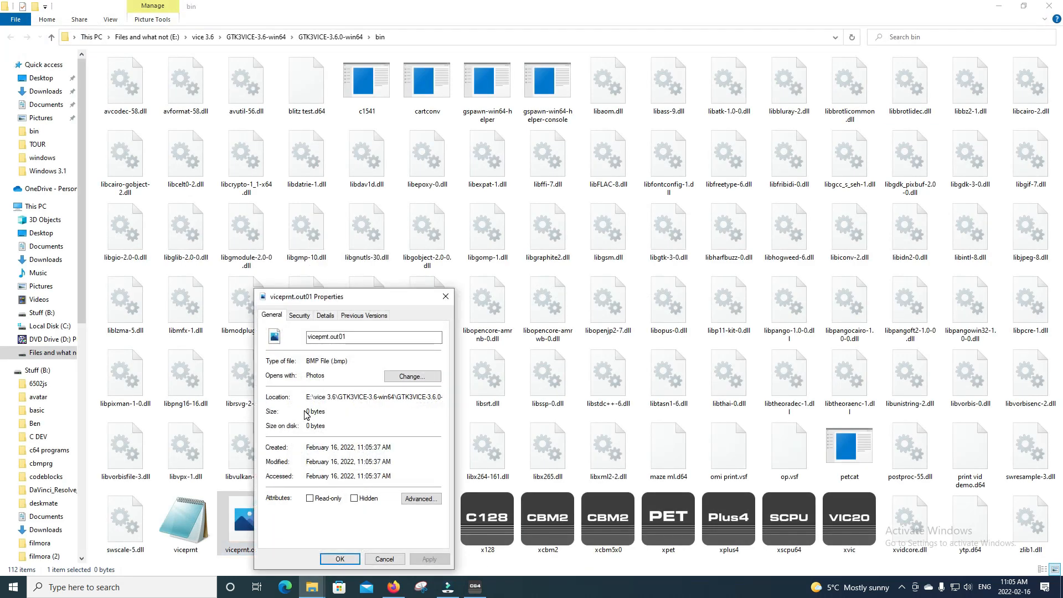
{"action": "double_click", "coordinate": [313, 412]}
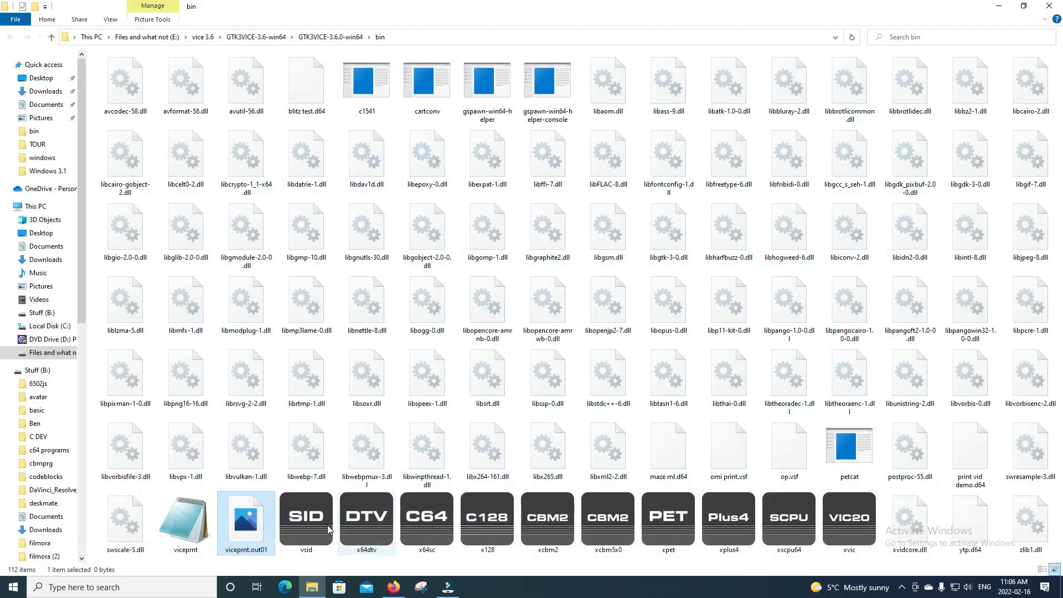
View viceprnt.out01.bmp in Photos zoomed in, showing the listing with PETSCII graphics.
{"action": "double_click", "coordinate": [246, 518]}
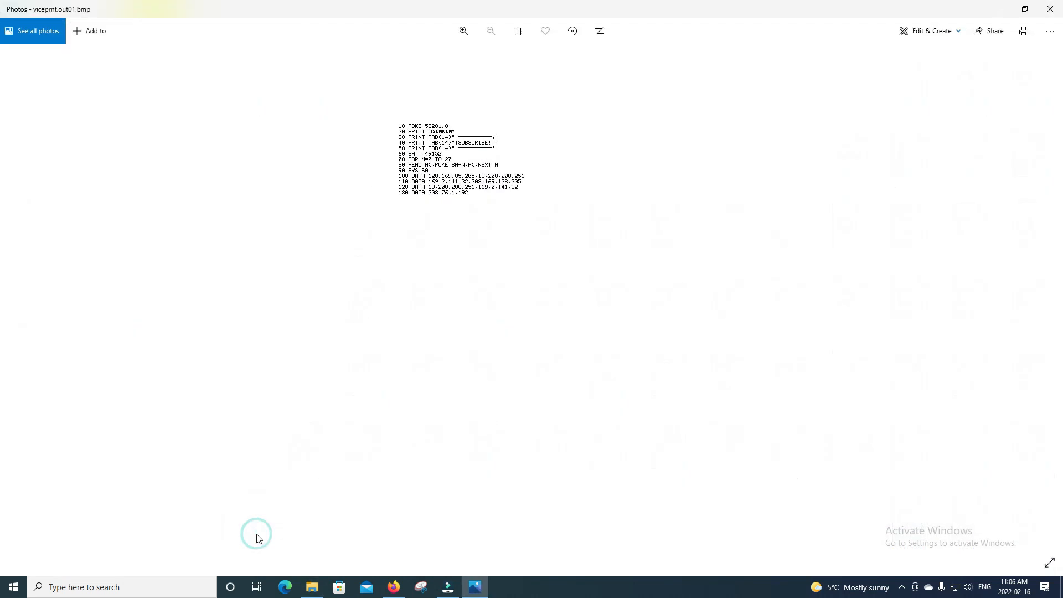
{"action": "mouse_move", "coordinate": [599, 31]}
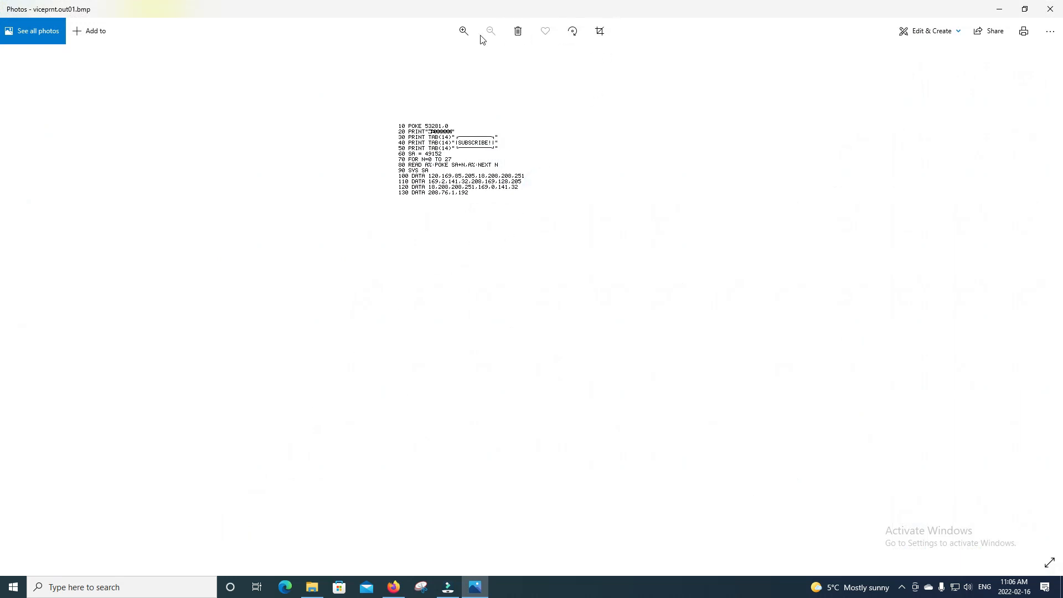
{"action": "left_click", "coordinate": [462, 31]}
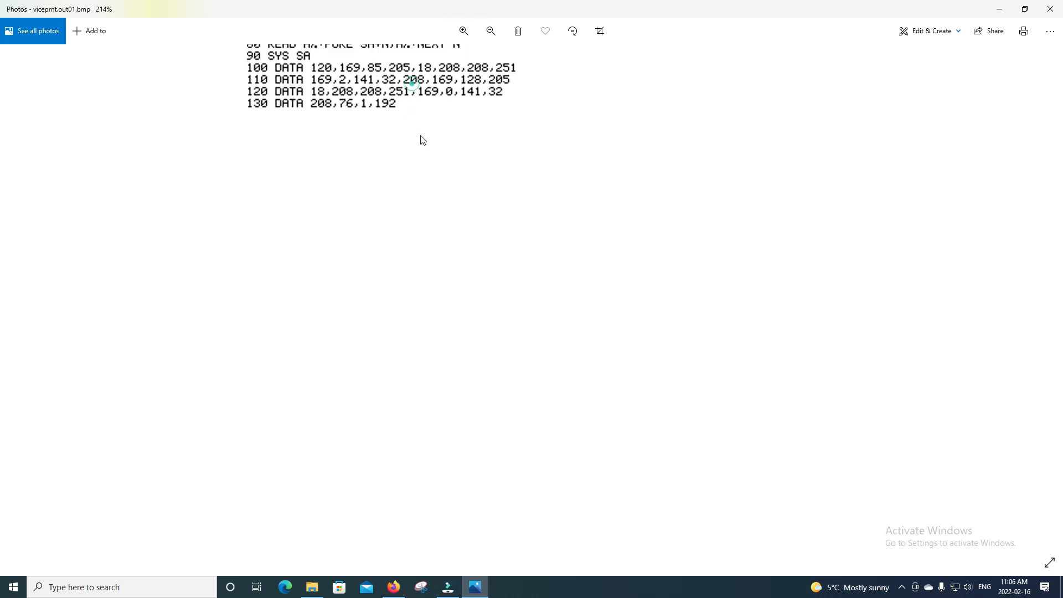
{"action": "left_click", "coordinate": [462, 31]}
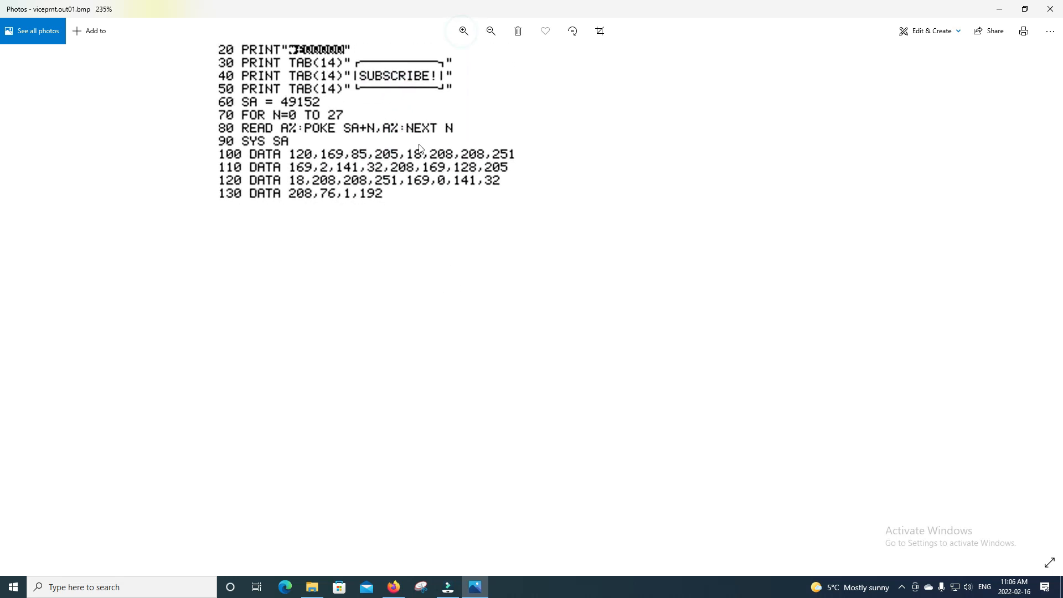
{"action": "scroll", "scroll_direction": "up", "scroll_amount": 3}
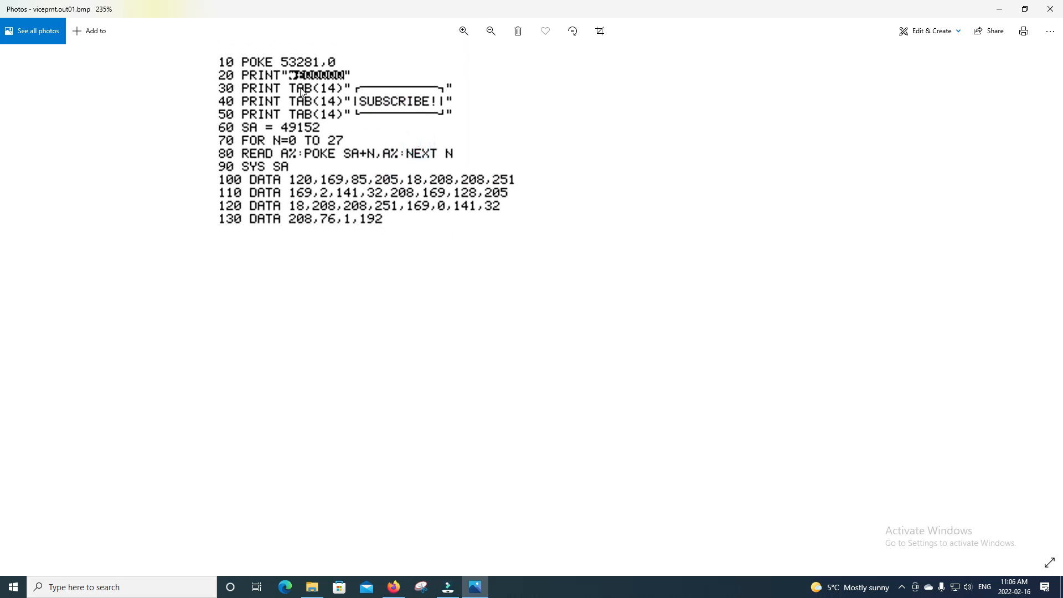
{"action": "mouse_move", "coordinate": [433, 118]}
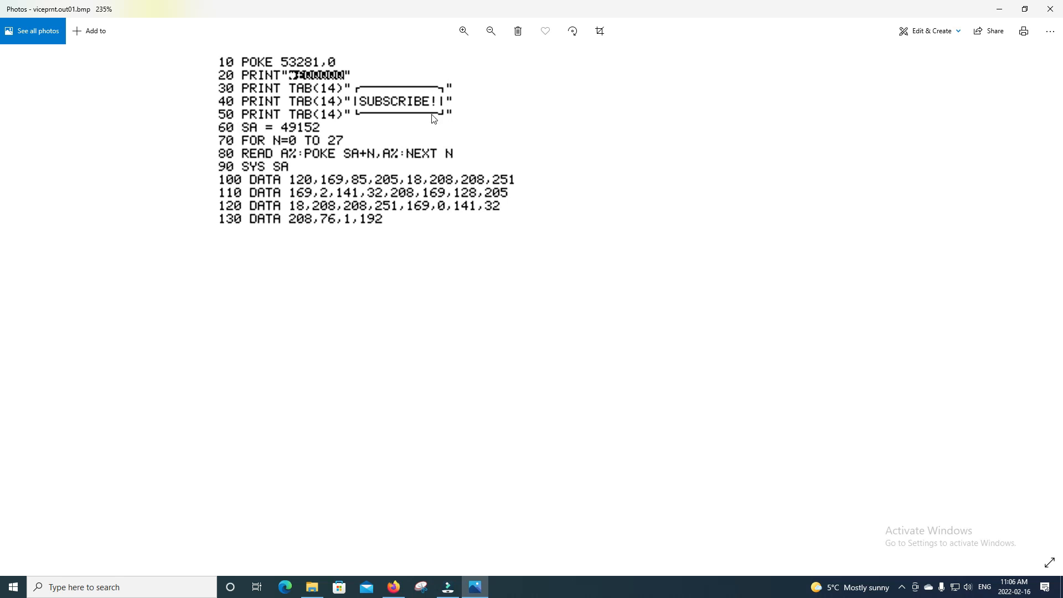
{"action": "mouse_move", "coordinate": [449, 123]}
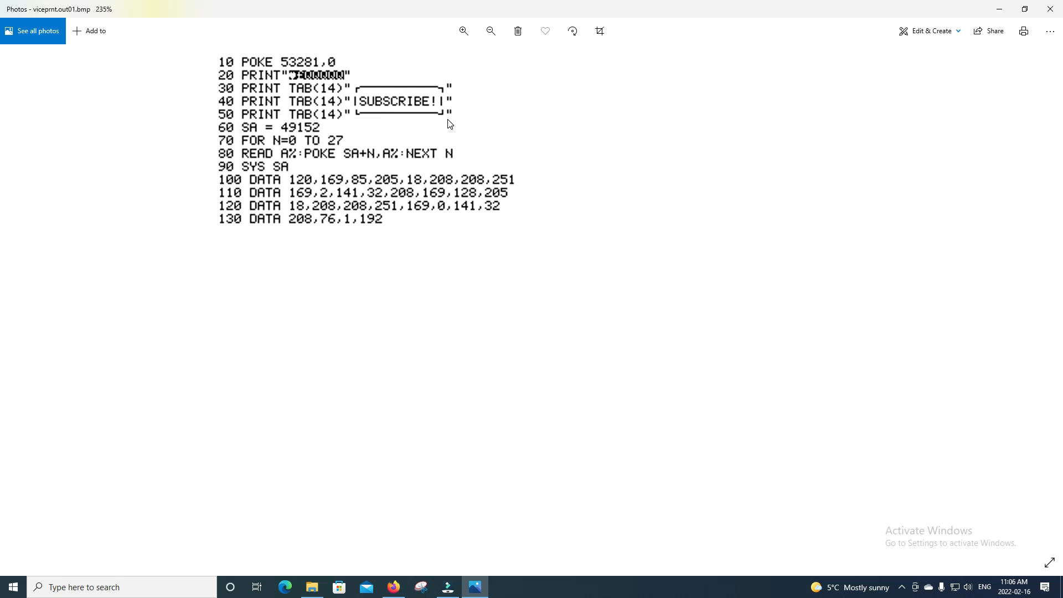
{"action": "mouse_move", "coordinate": [333, 222]}
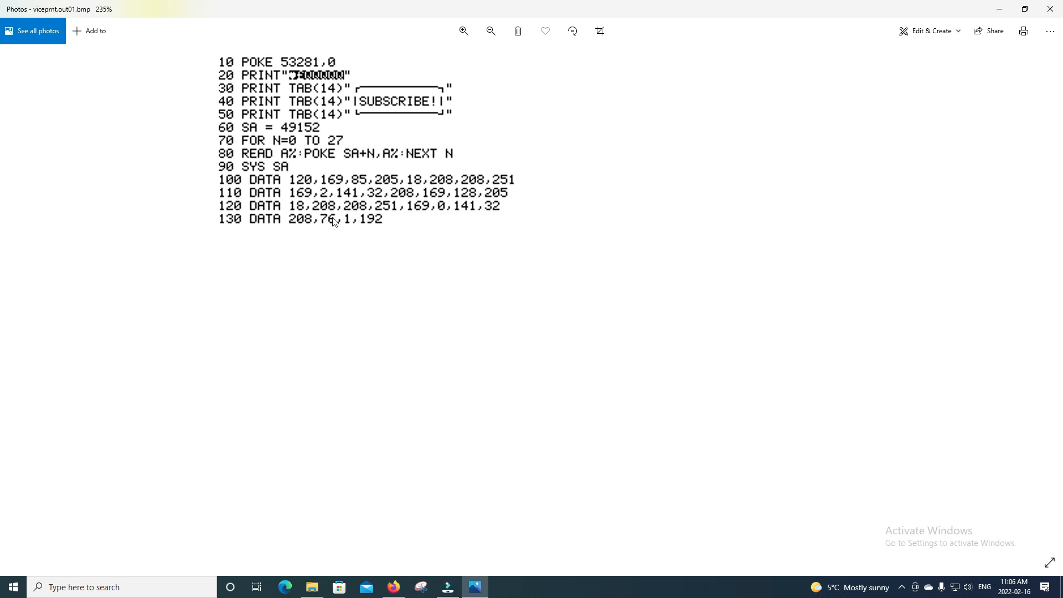
{"action": "mouse_move", "coordinate": [303, 286]}
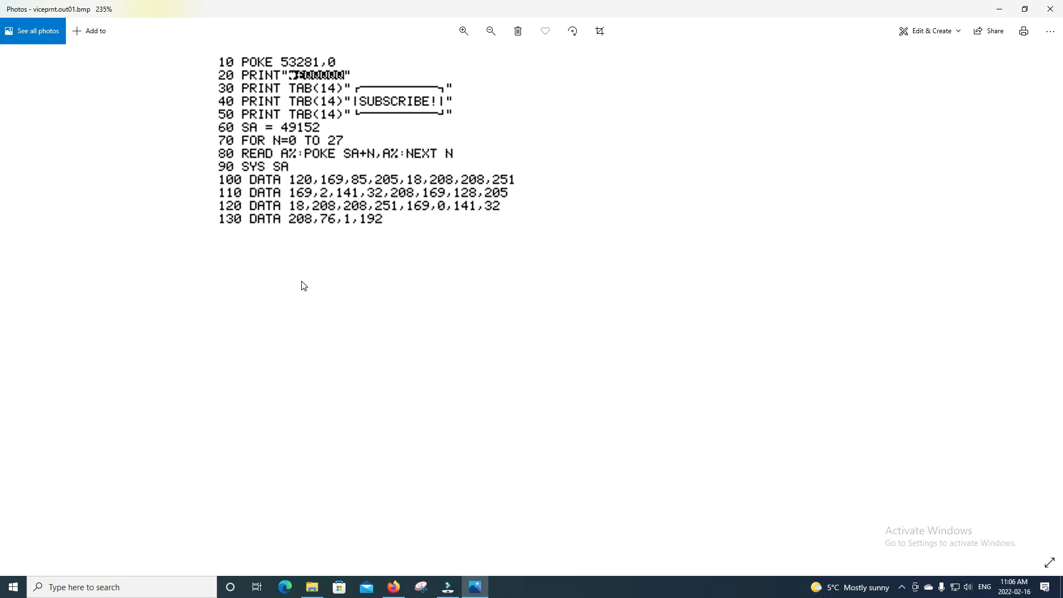
{"action": "mouse_move", "coordinate": [319, 251]}
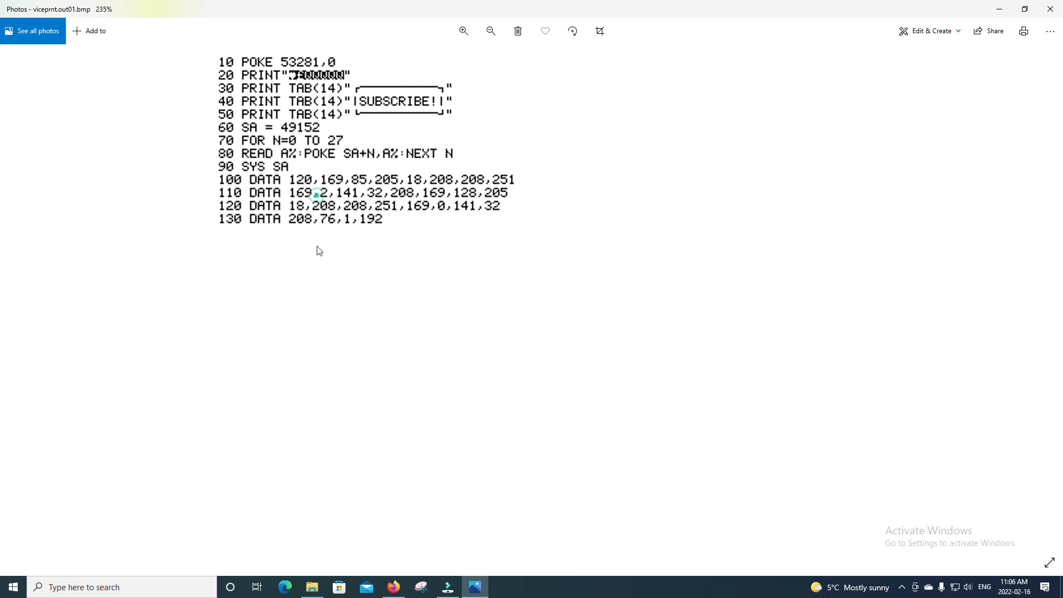
{"action": "mouse_move", "coordinate": [448, 196]}
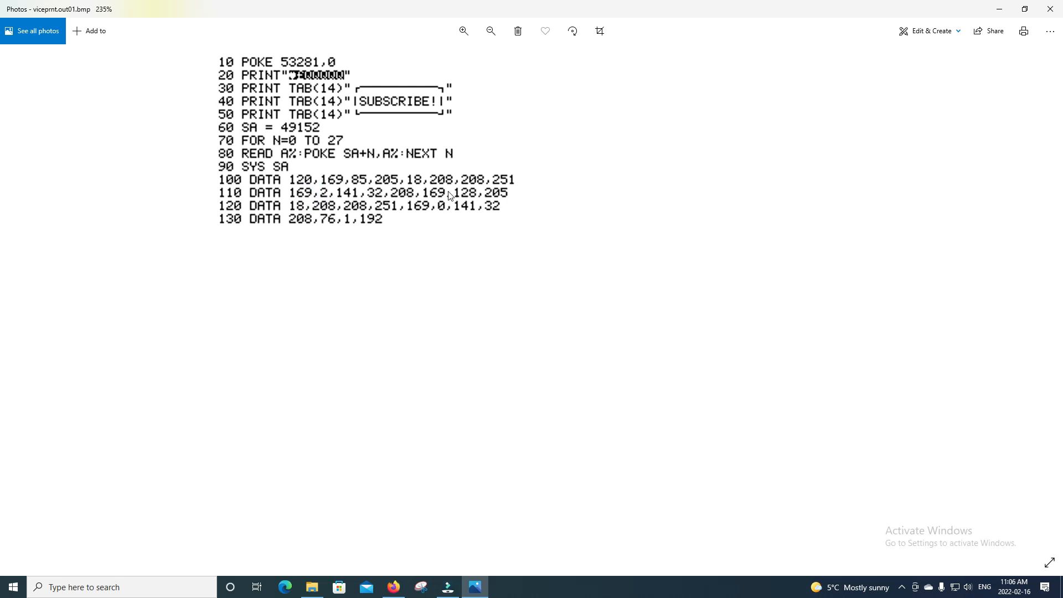
{"action": "mouse_move", "coordinate": [384, 147]}
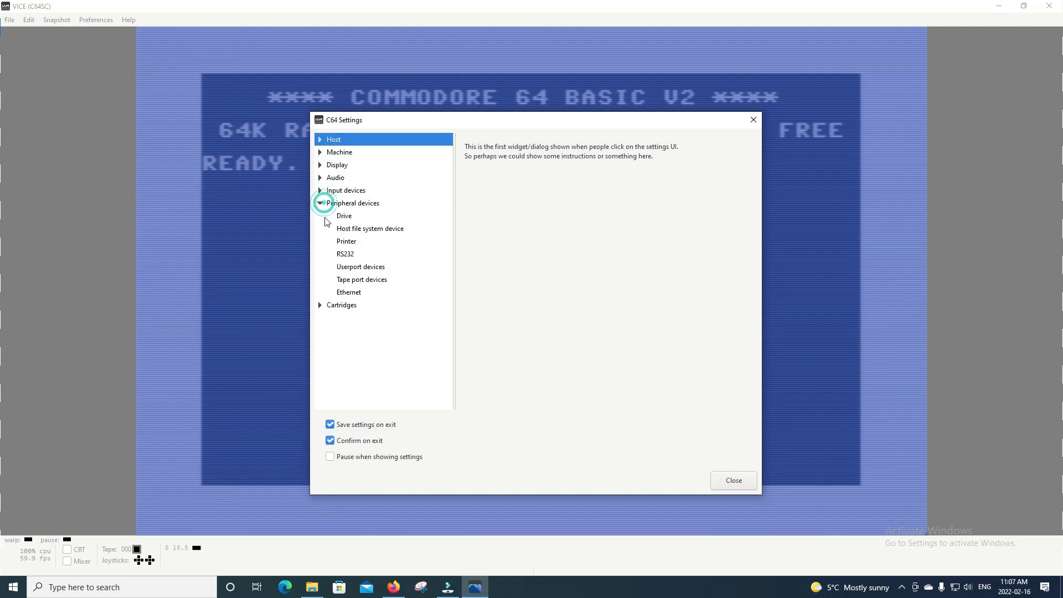
Set Printer #4 back to the NL10 driver in graphics mode.
{"action": "left_click", "coordinate": [346, 240]}
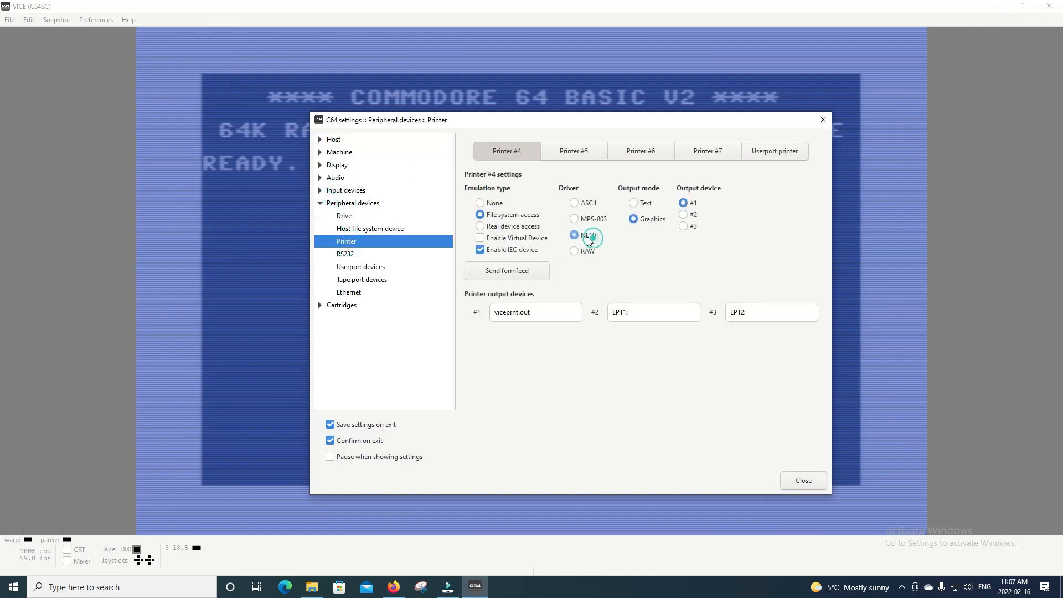
{"action": "left_click", "coordinate": [575, 235]}
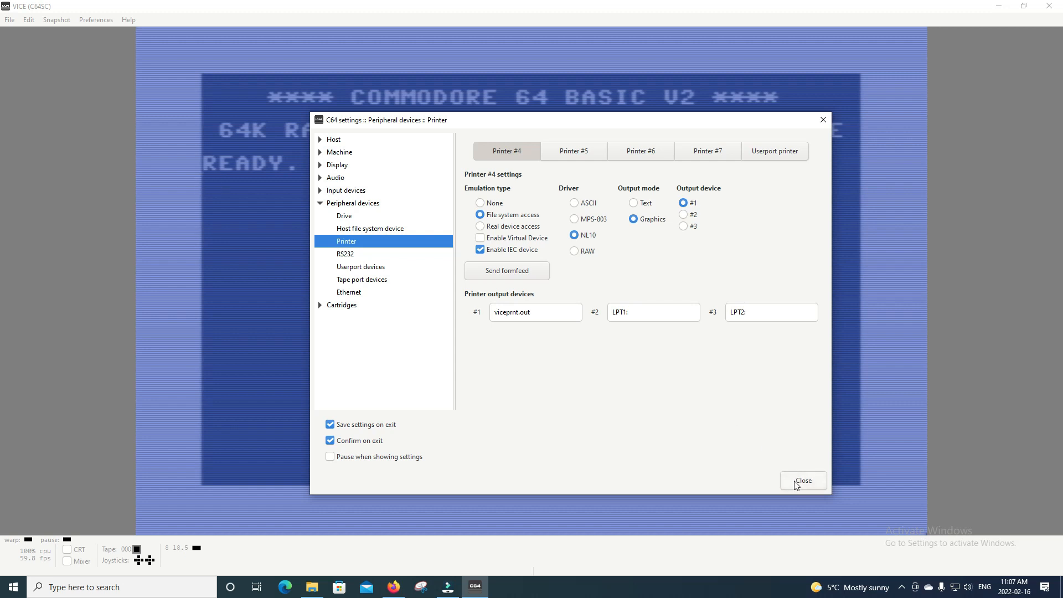
{"action": "left_click", "coordinate": [803, 479]}
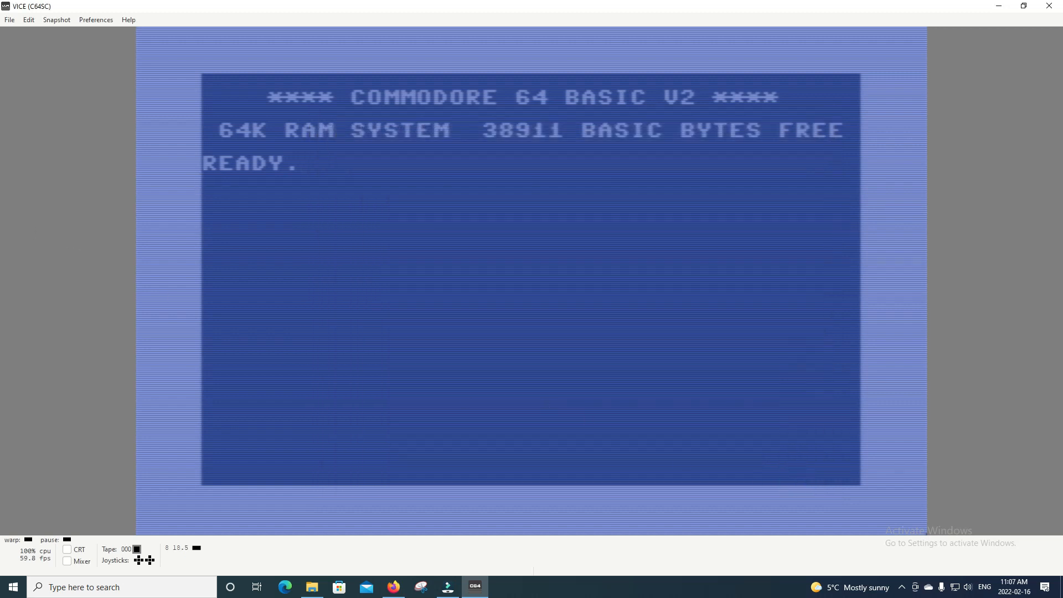
View the NL10-printed BMP in Photos zoomed far enough to see individual dot-matrix dots.
{"action": "left_click", "coordinate": [474, 592]}
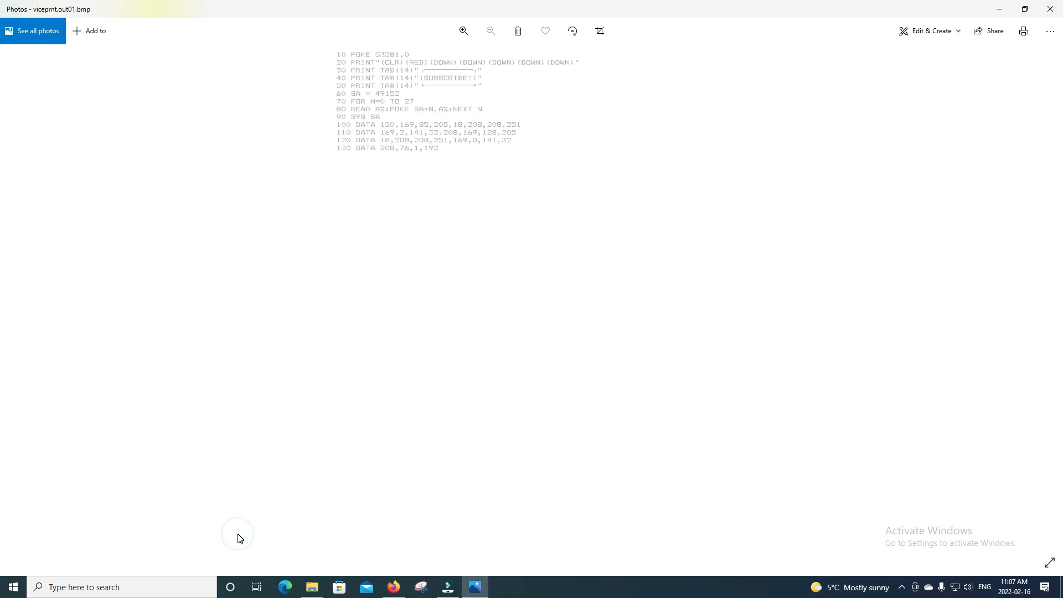
{"action": "left_click", "coordinate": [462, 31]}
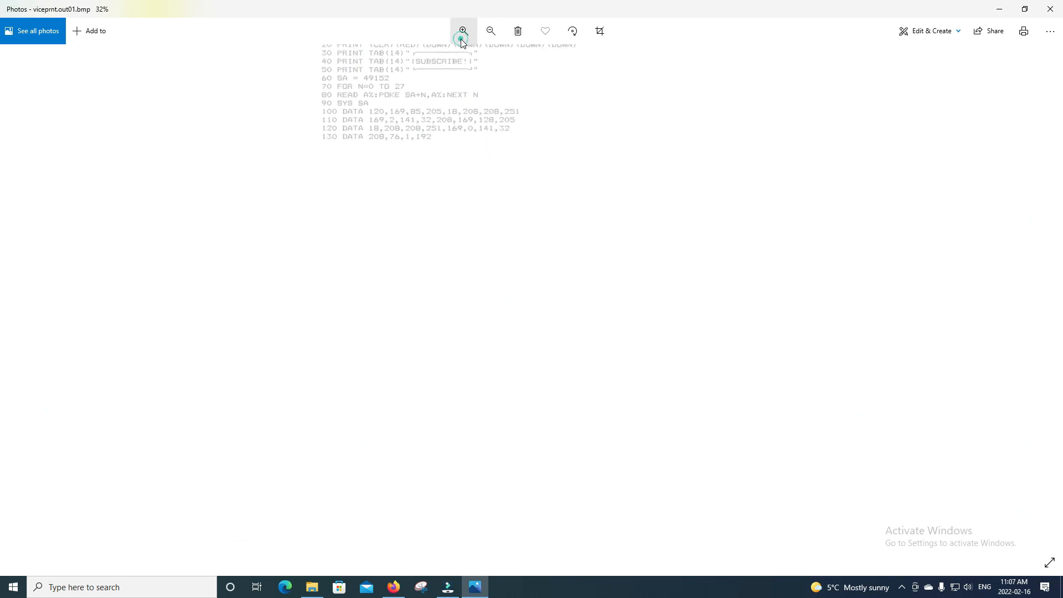
{"action": "left_click", "coordinate": [464, 31]}
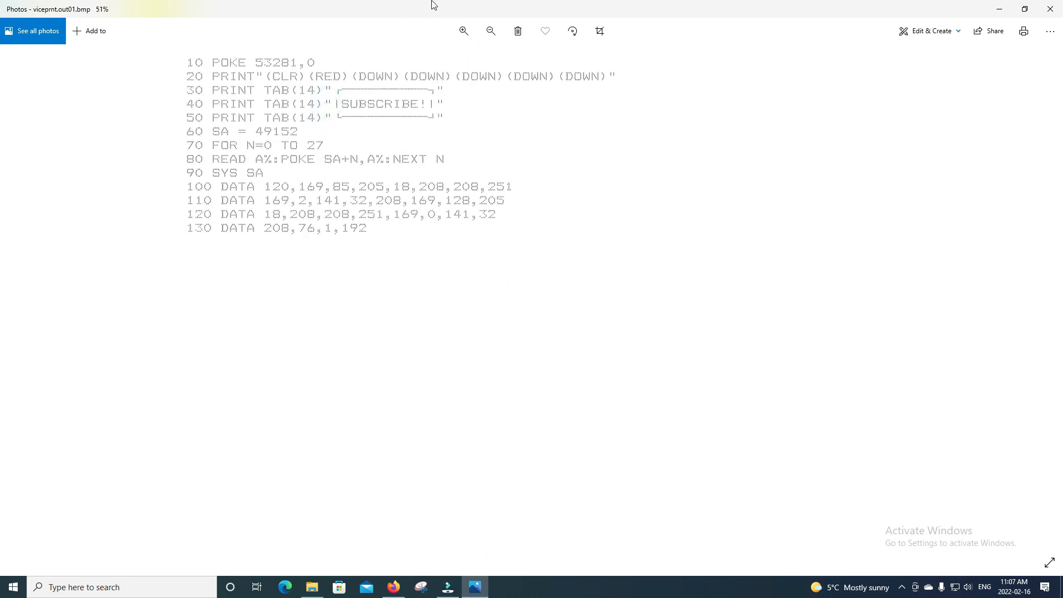
{"action": "left_click", "coordinate": [463, 31]}
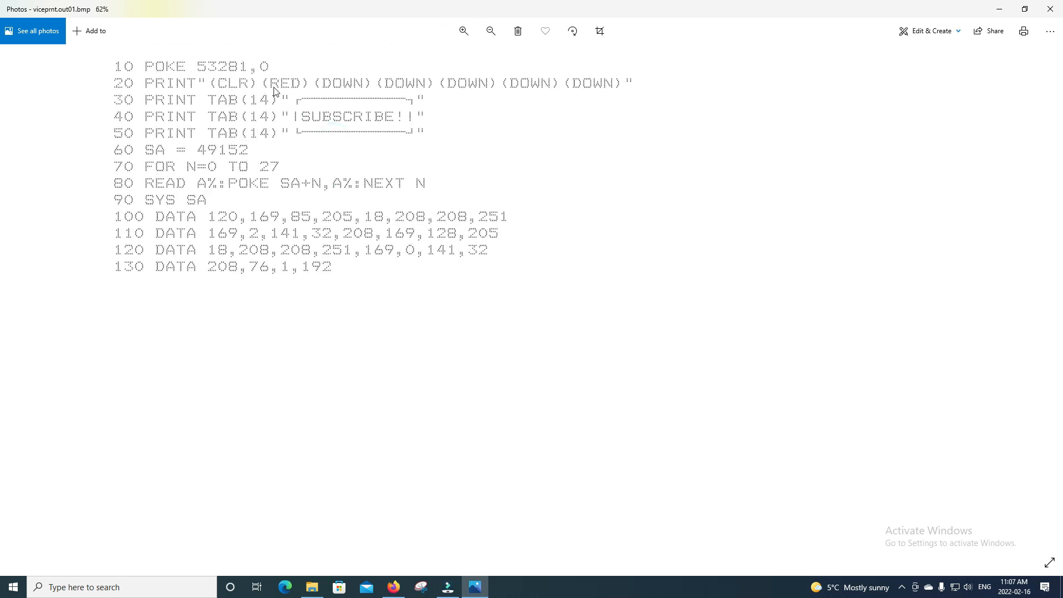
{"action": "mouse_move", "coordinate": [114, 89]}
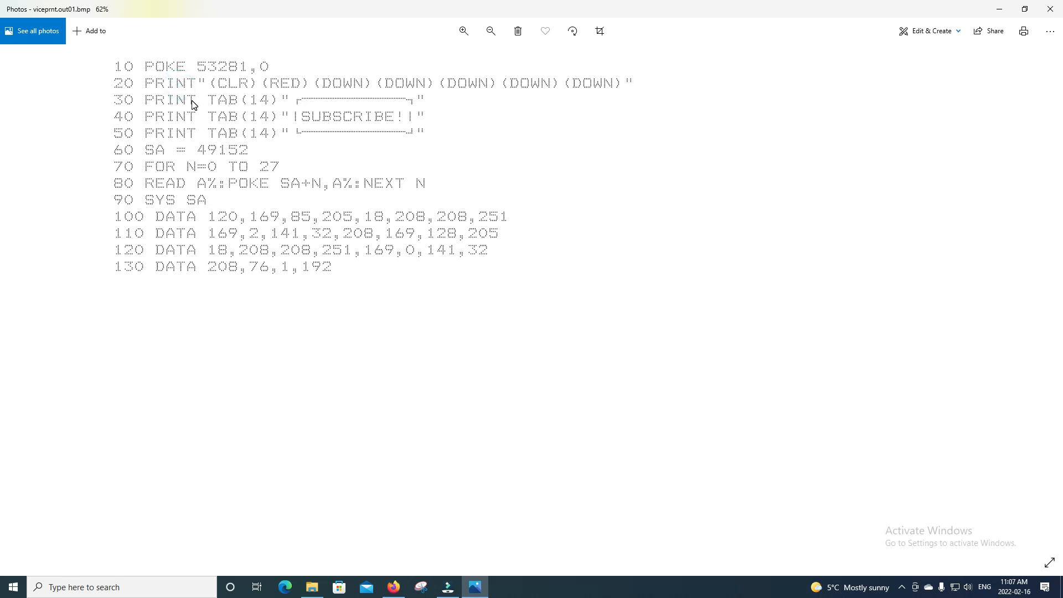
{"action": "mouse_move", "coordinate": [288, 126]}
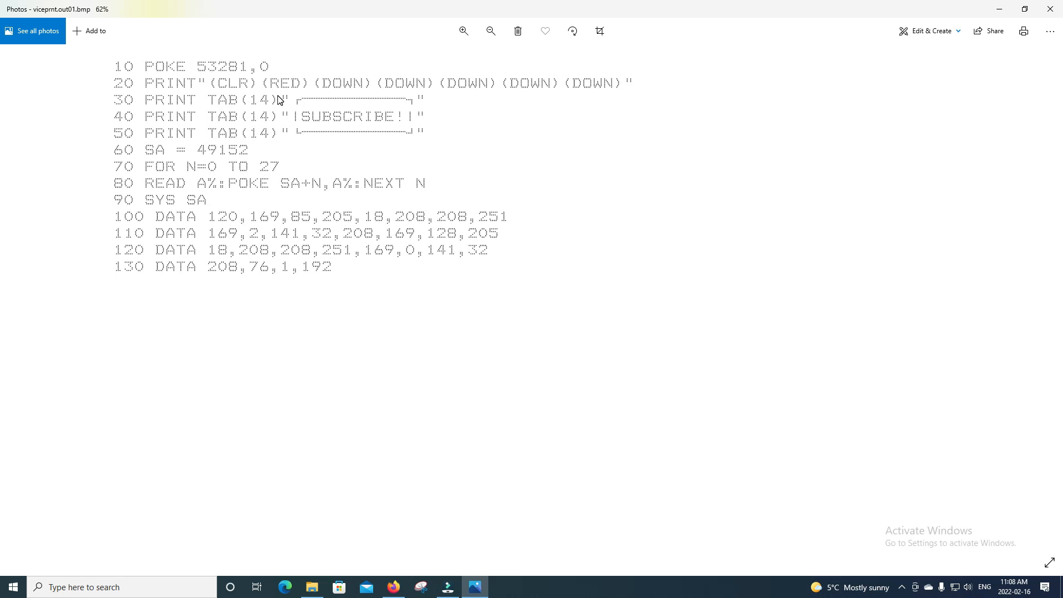
{"action": "left_click", "coordinate": [463, 31]}
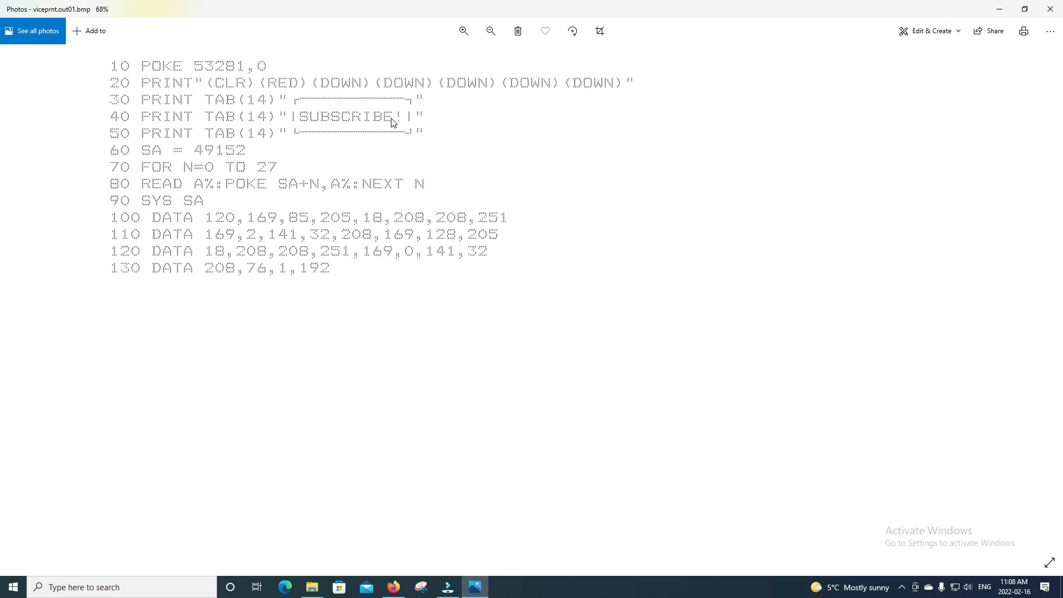
{"action": "left_click", "coordinate": [463, 31]}
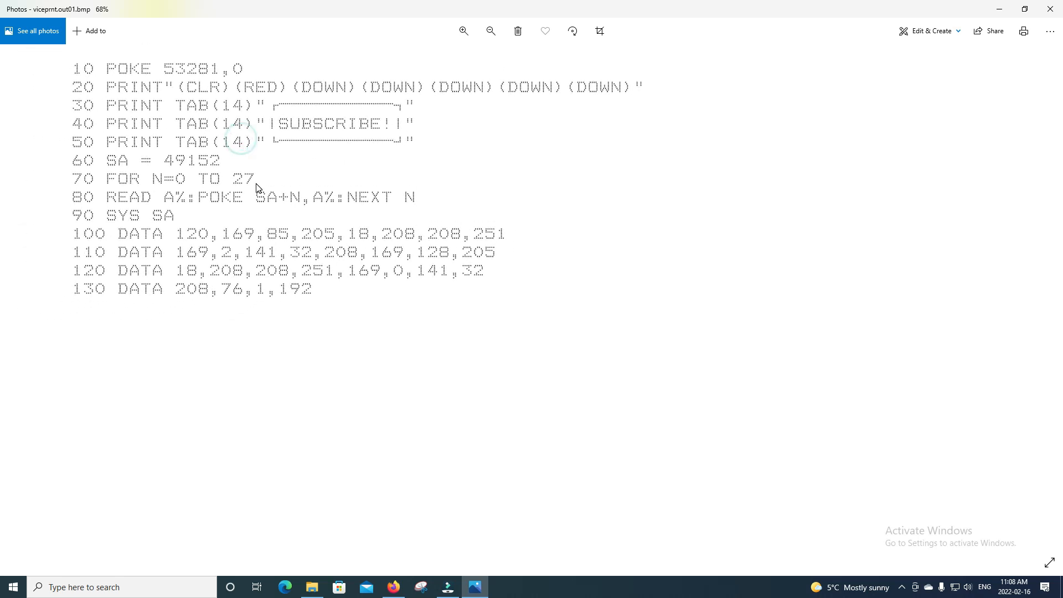
{"action": "left_click", "coordinate": [462, 31]}
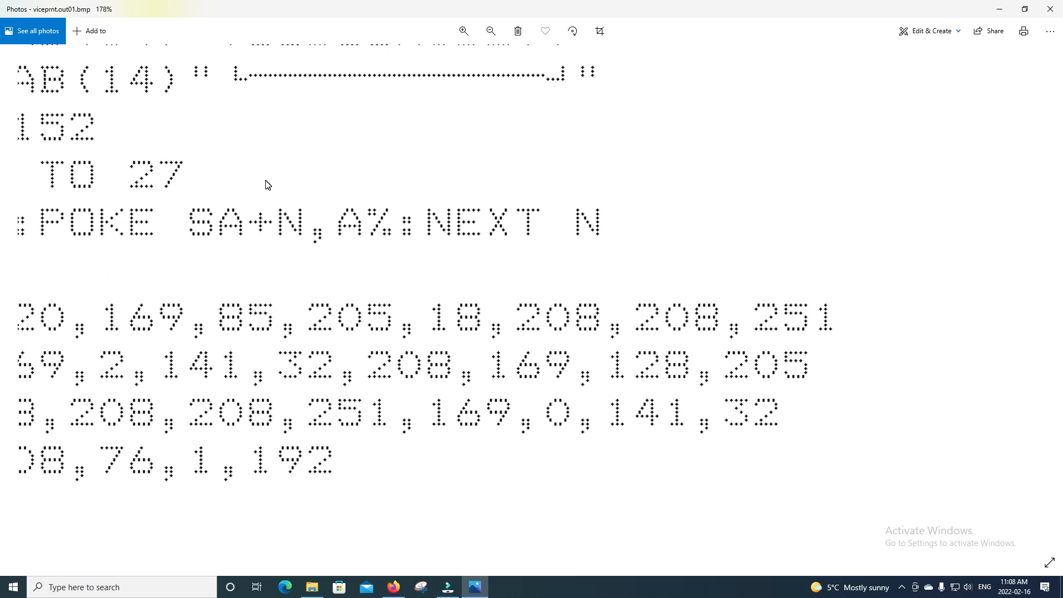
{"action": "left_click", "coordinate": [489, 31]}
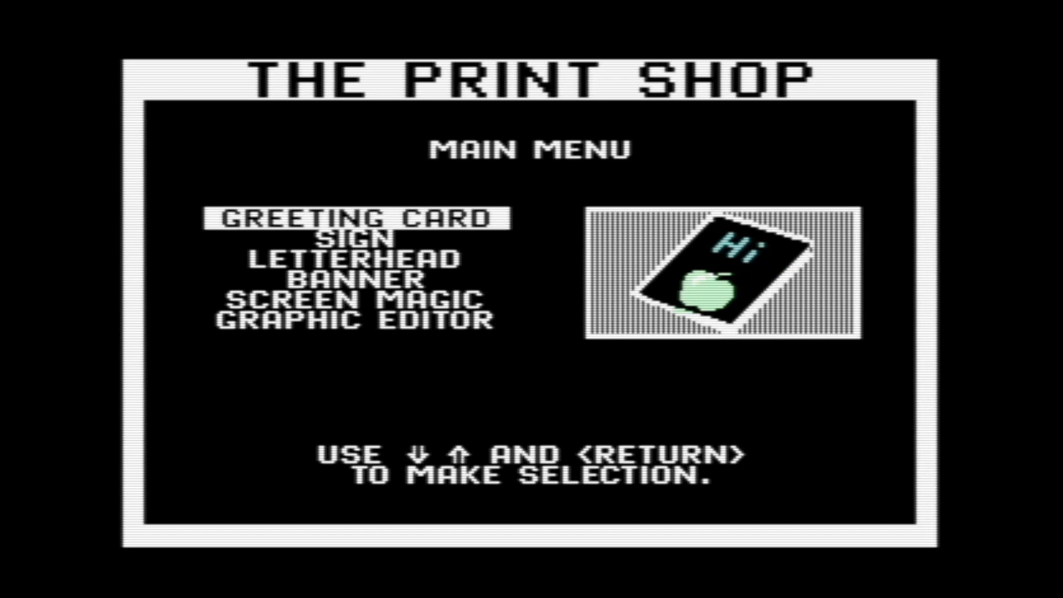
Choose BANNER from The Print Shop main menu.
{"action": "key", "text": "Down"}
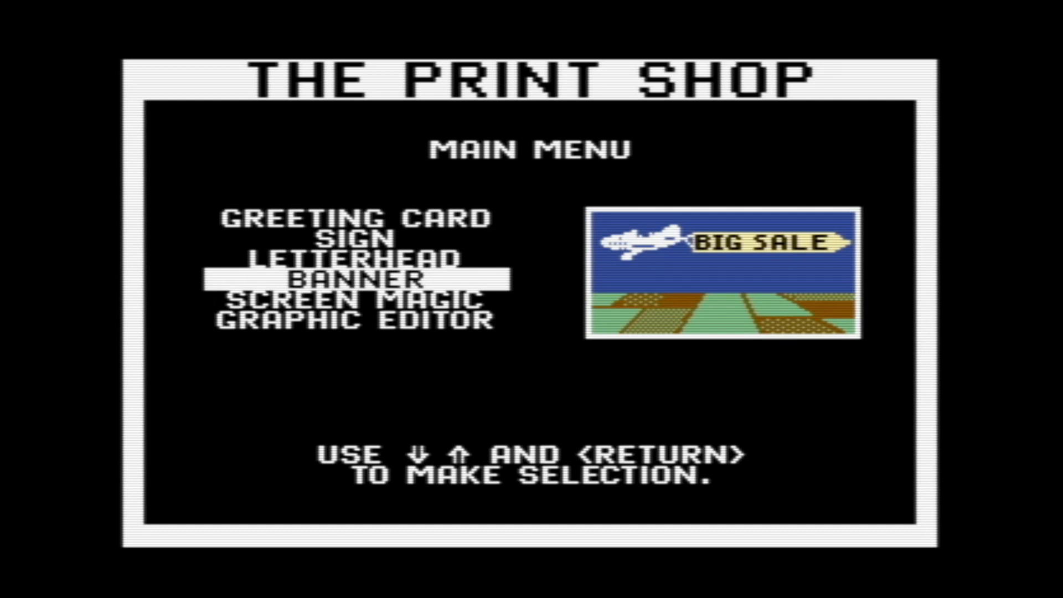
{"action": "key", "text": "return"}
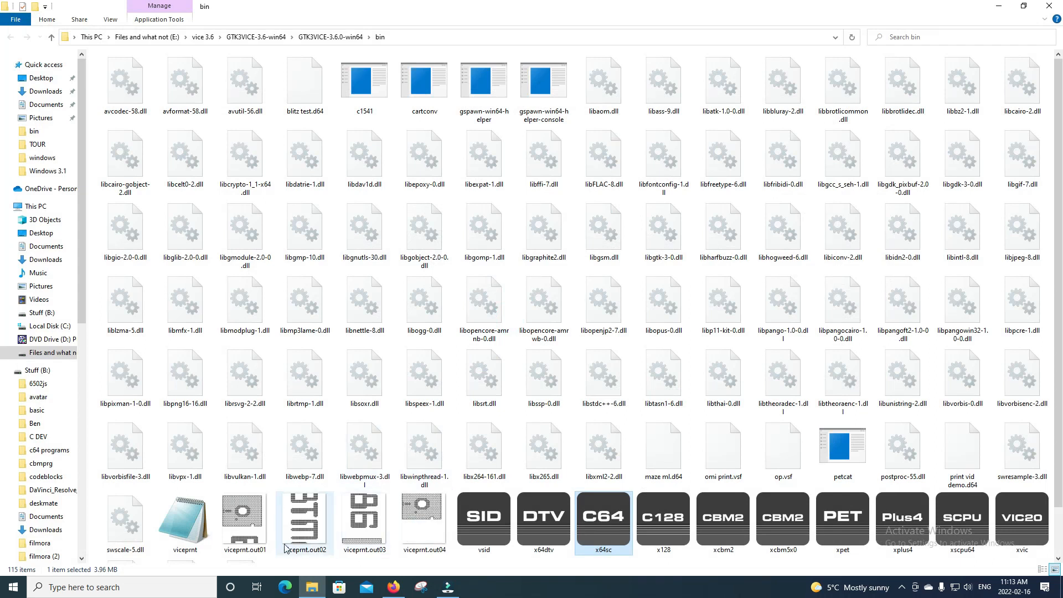
Flip through the banner's output BMPs in Photos — floppy-disk graphic and large letters.
{"action": "left_click", "coordinate": [243, 514]}
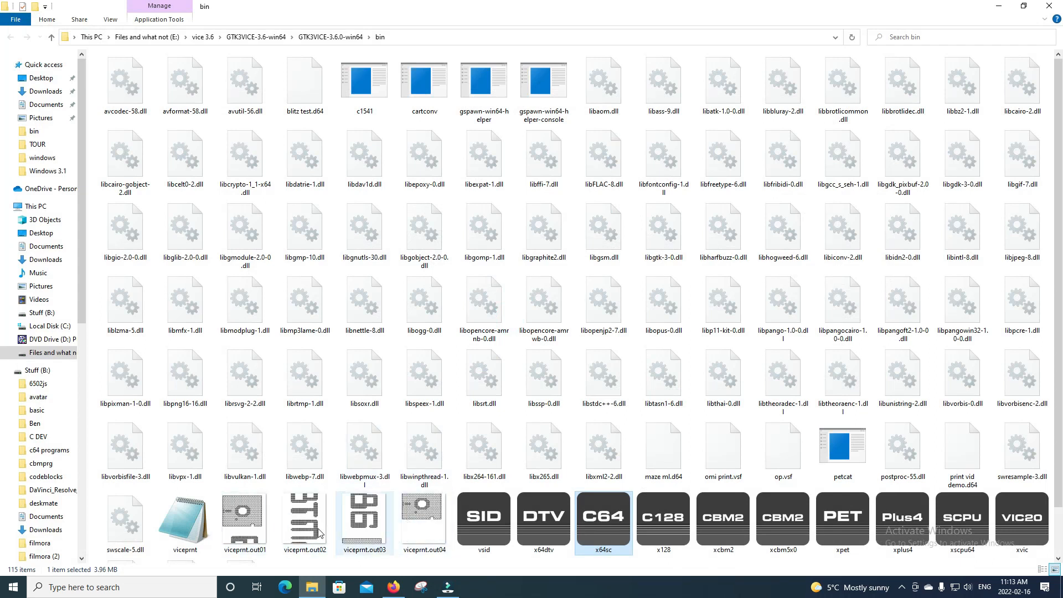
{"action": "double_click", "coordinate": [244, 519]}
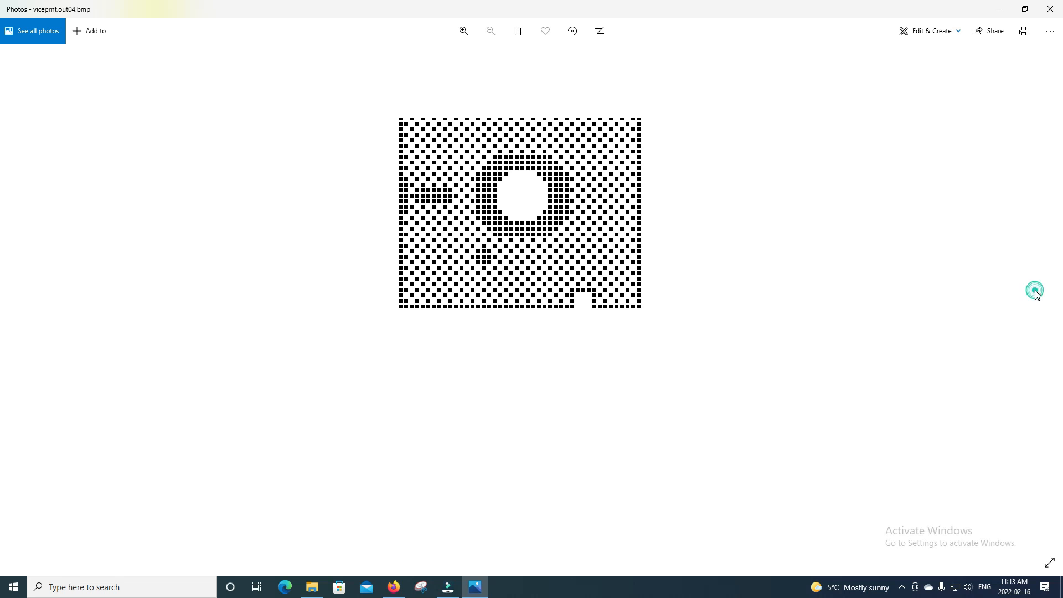
{"action": "left_click", "coordinate": [1034, 290]}
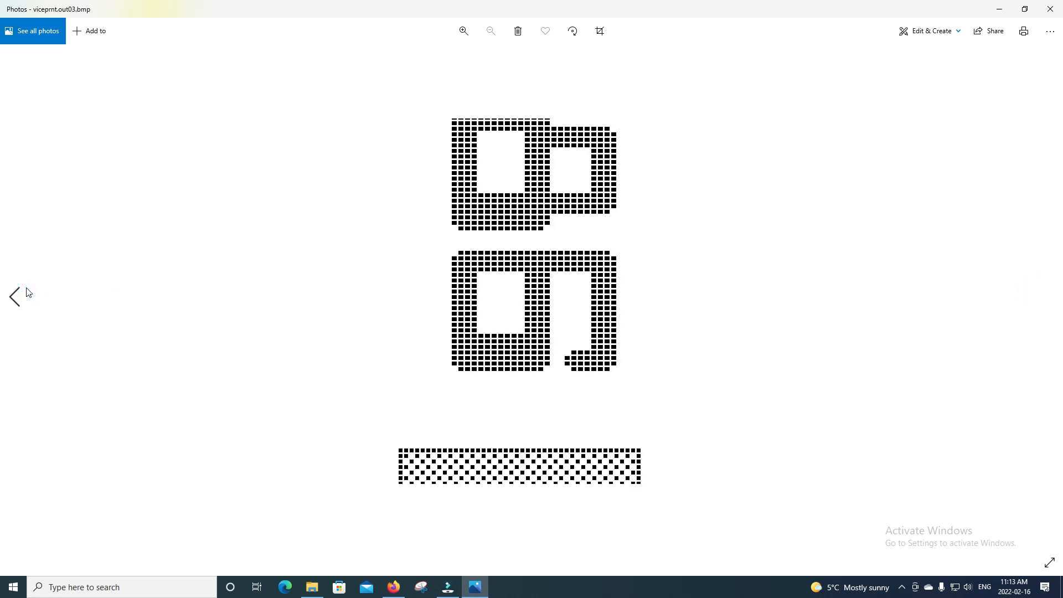
{"action": "left_click", "coordinate": [15, 297]}
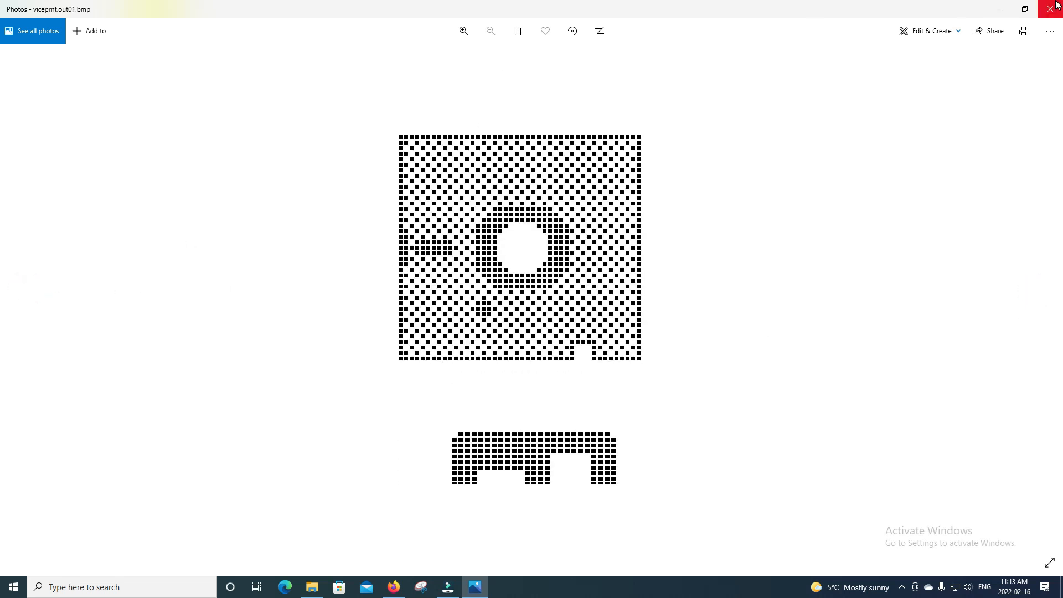
{"action": "mouse_move", "coordinate": [997, 234]}
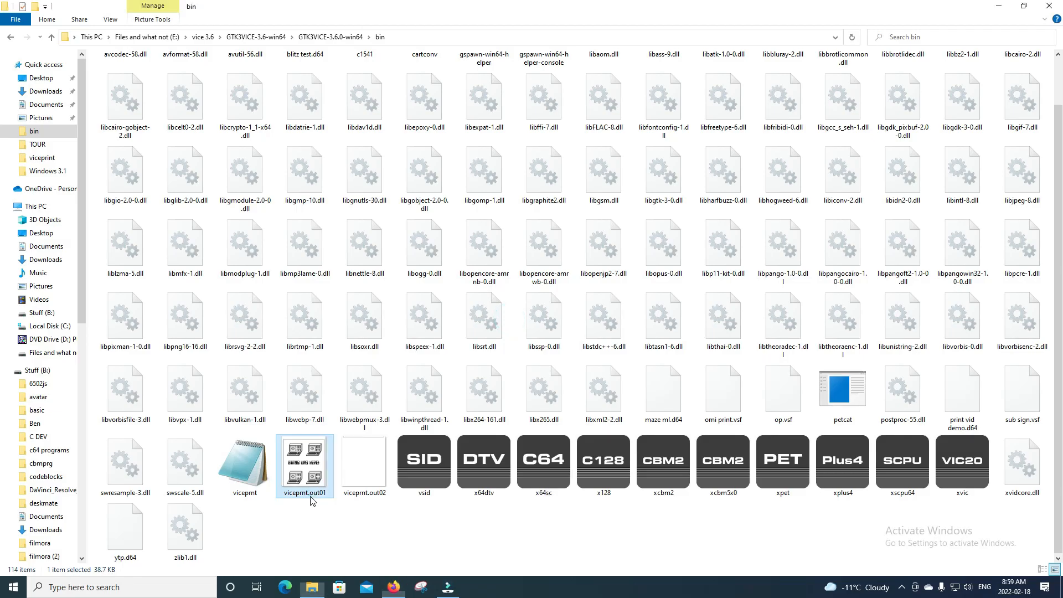
View viceprnt.out01.bmp in Photos: four smiling computers around 'BTM86 WAS HERE!'.
{"action": "double_click", "coordinate": [305, 466]}
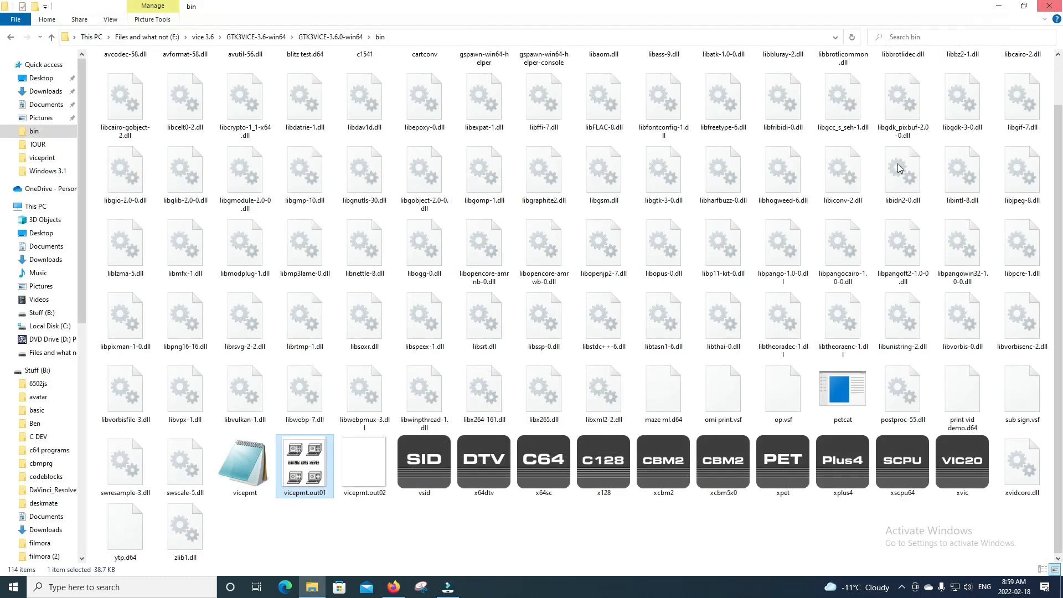
{"action": "double_click", "coordinate": [364, 460]}
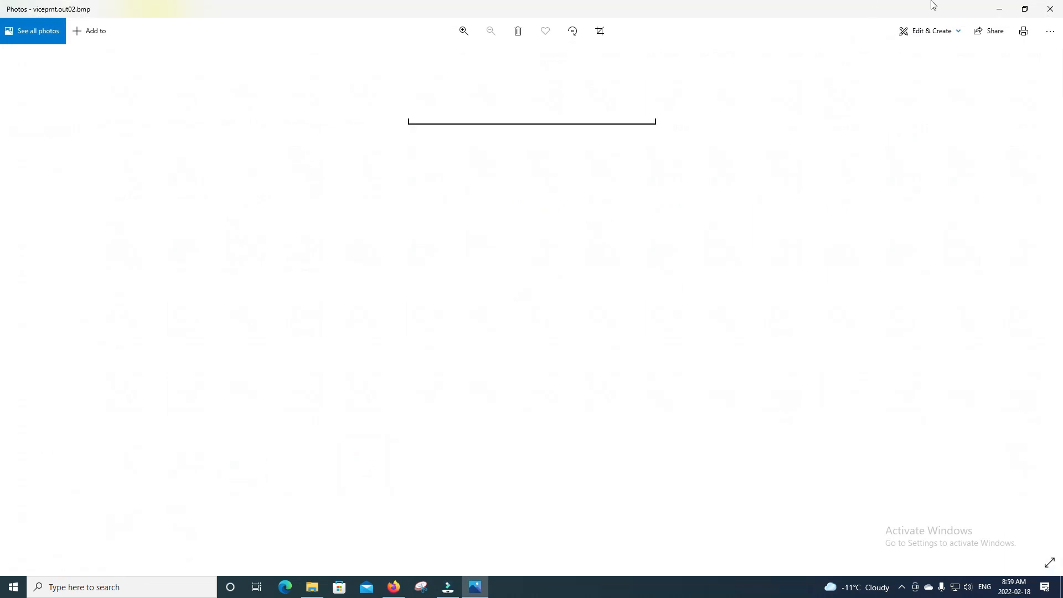
{"action": "left_click", "coordinate": [311, 587]}
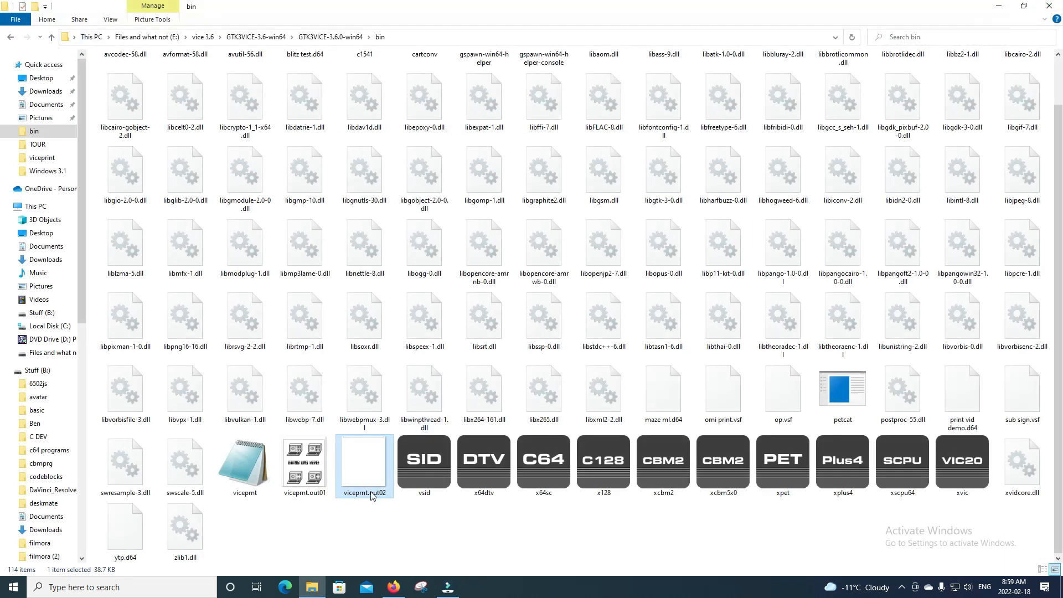
{"action": "mouse_move", "coordinate": [344, 452]}
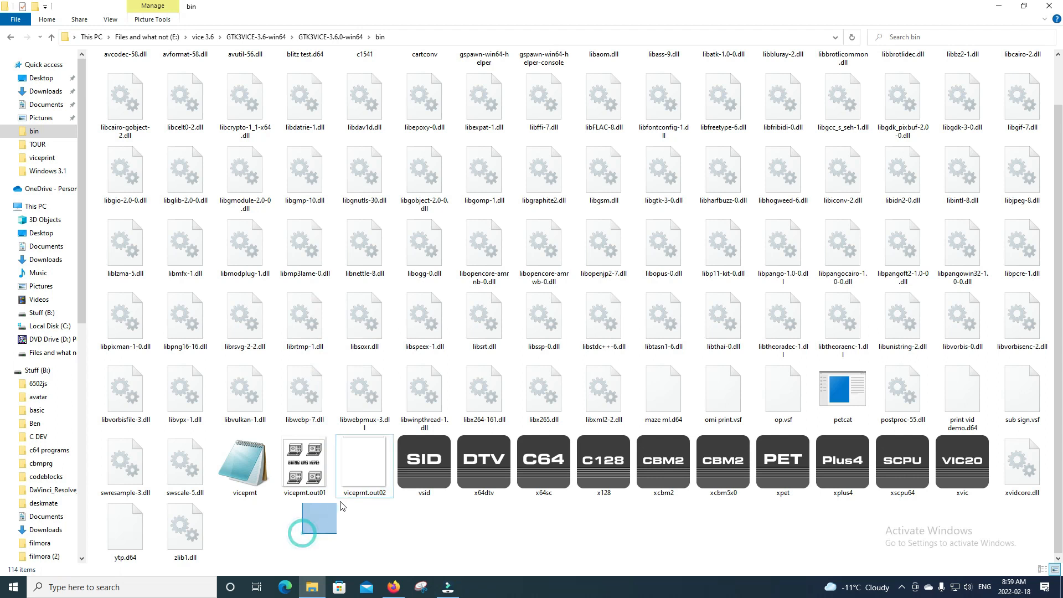
{"action": "double_click", "coordinate": [304, 458]}
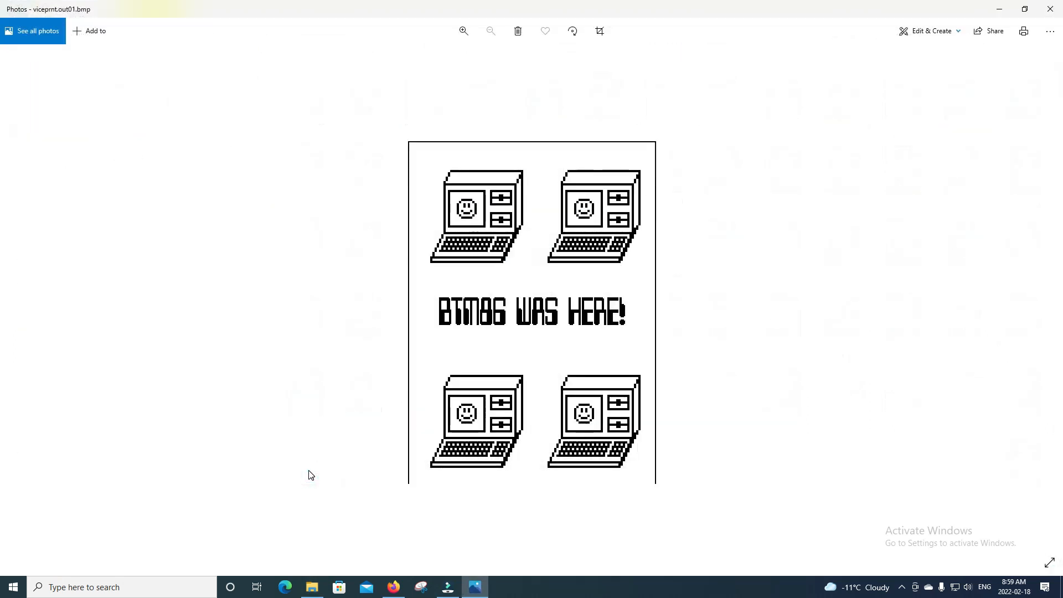
{"action": "mouse_move", "coordinate": [442, 378]}
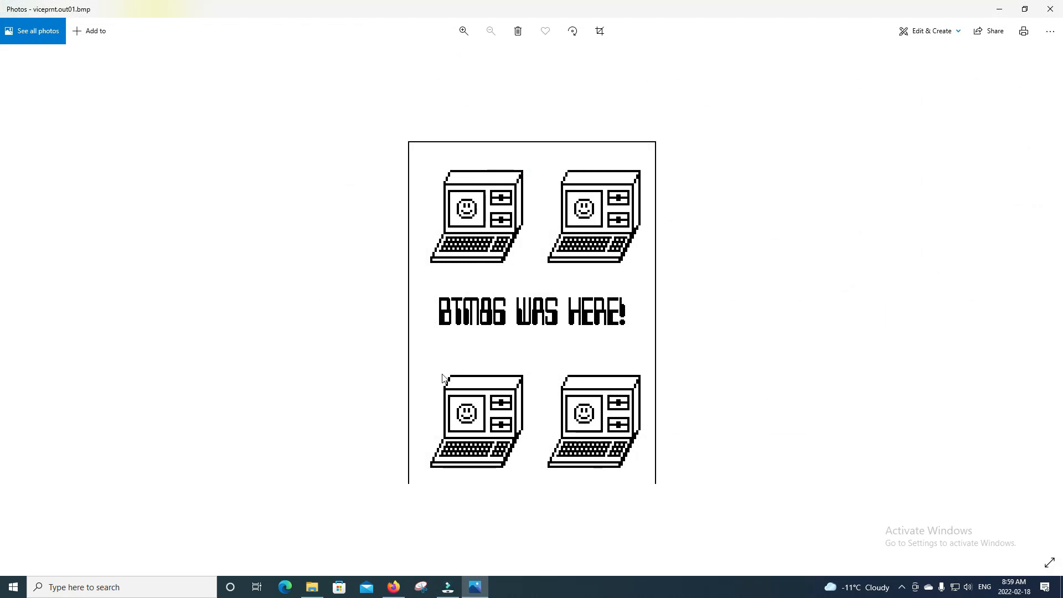
{"action": "mouse_move", "coordinate": [441, 294]}
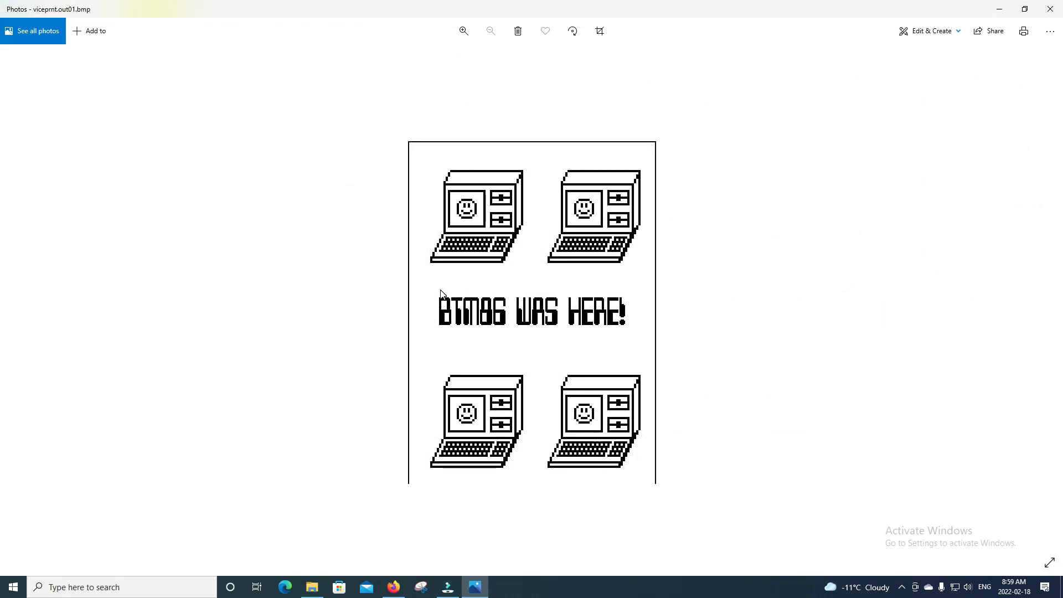
{"action": "mouse_move", "coordinate": [615, 342]}
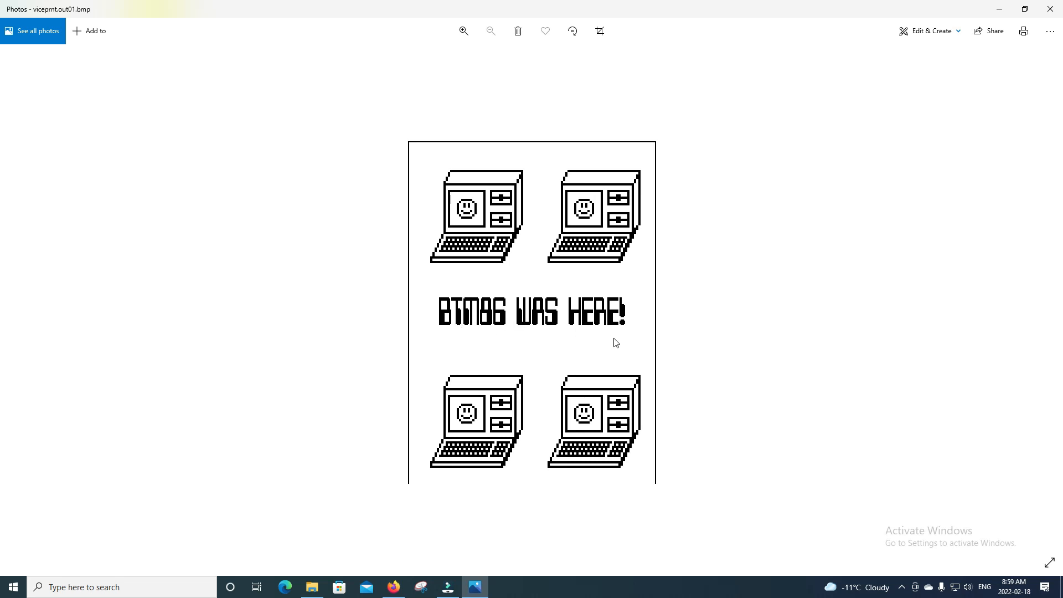
{"action": "mouse_move", "coordinate": [674, 331]}
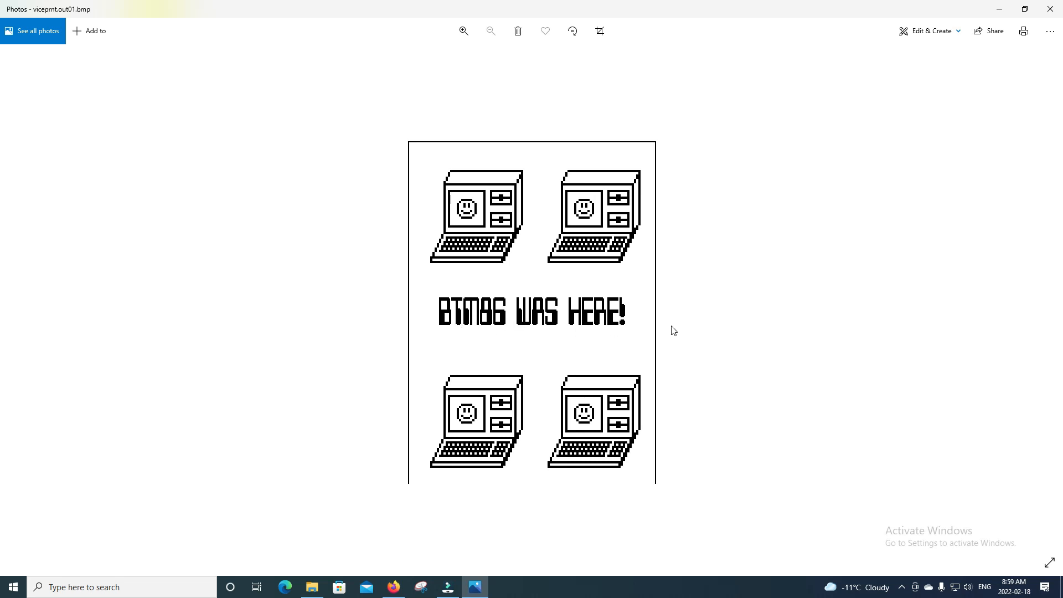
{"action": "mouse_move", "coordinate": [906, 326]}
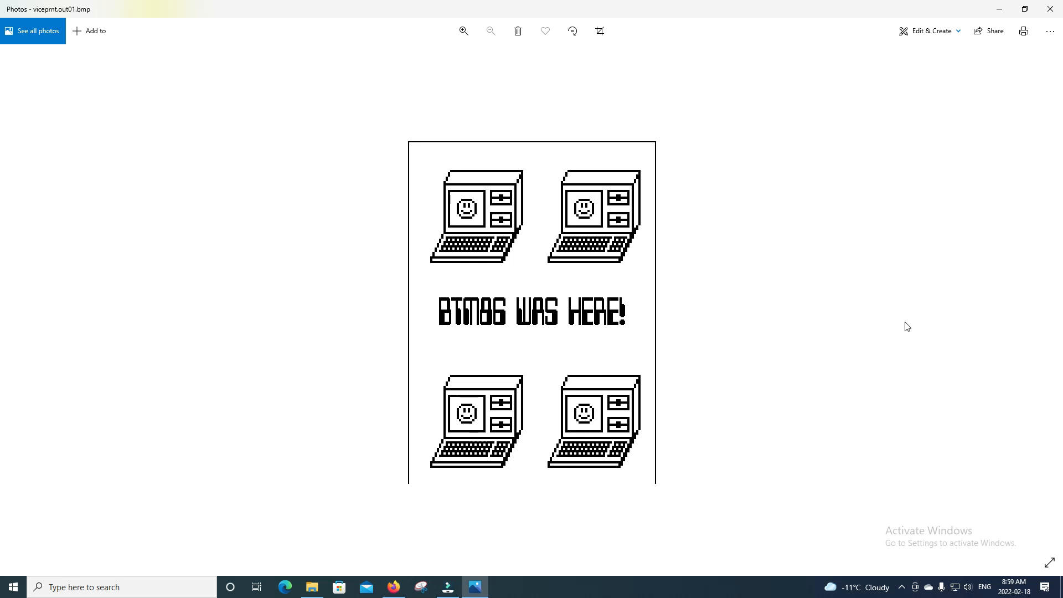
{"action": "mouse_move", "coordinate": [1055, 298]}
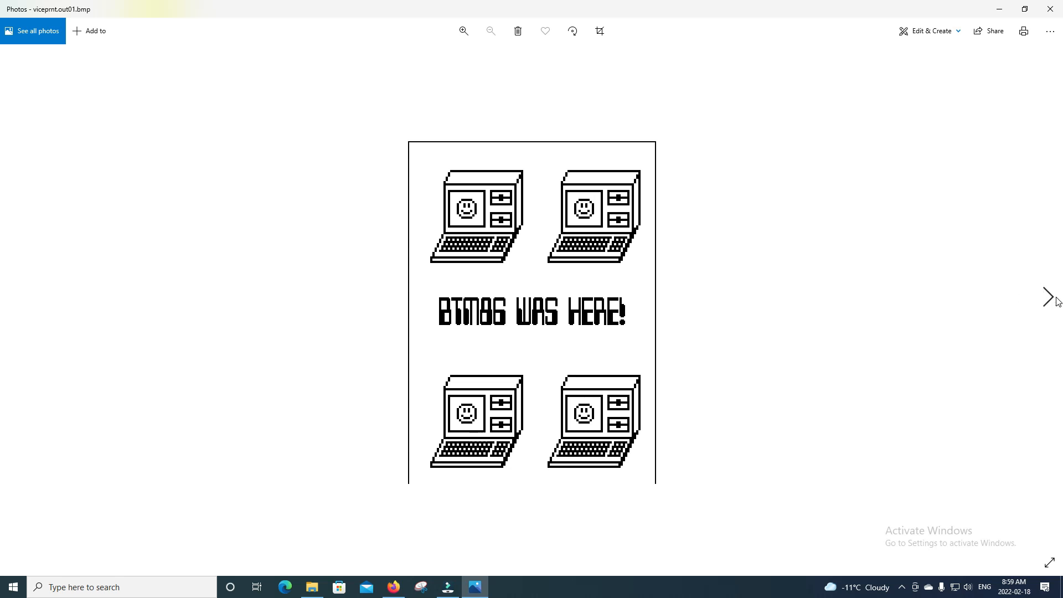
Return to VICE and bring up the printer #4 settings.
{"action": "left_click", "coordinate": [19, 288]}
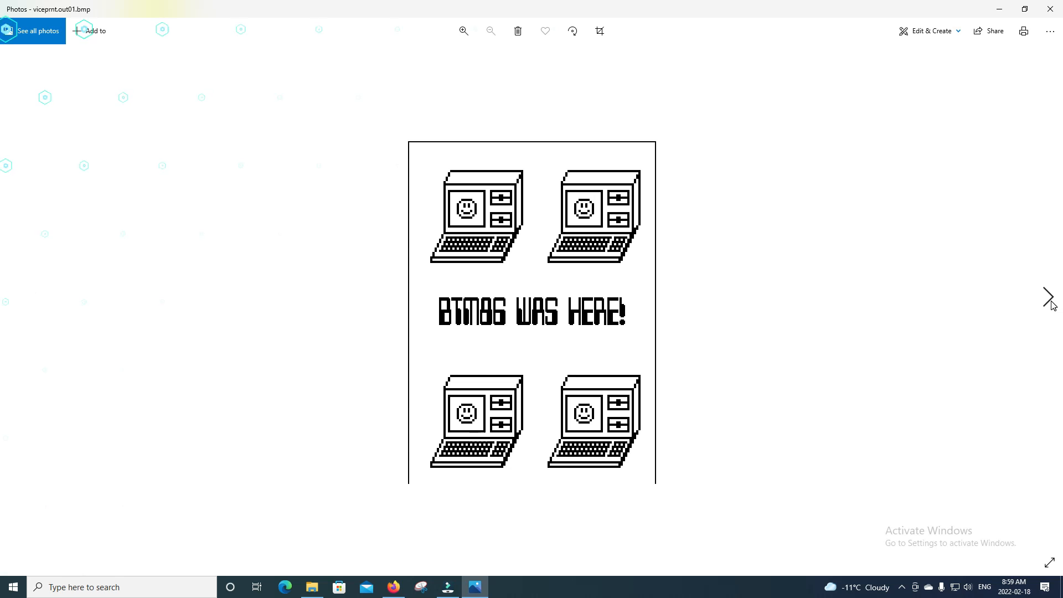
{"action": "left_click", "coordinate": [475, 587]}
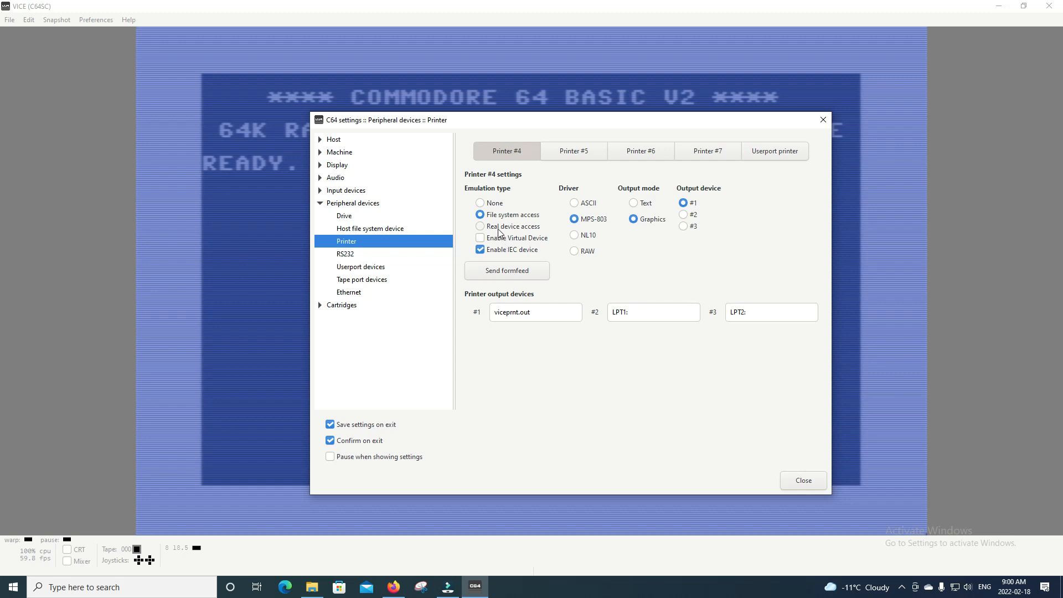
{"action": "mouse_move", "coordinate": [789, 146]}
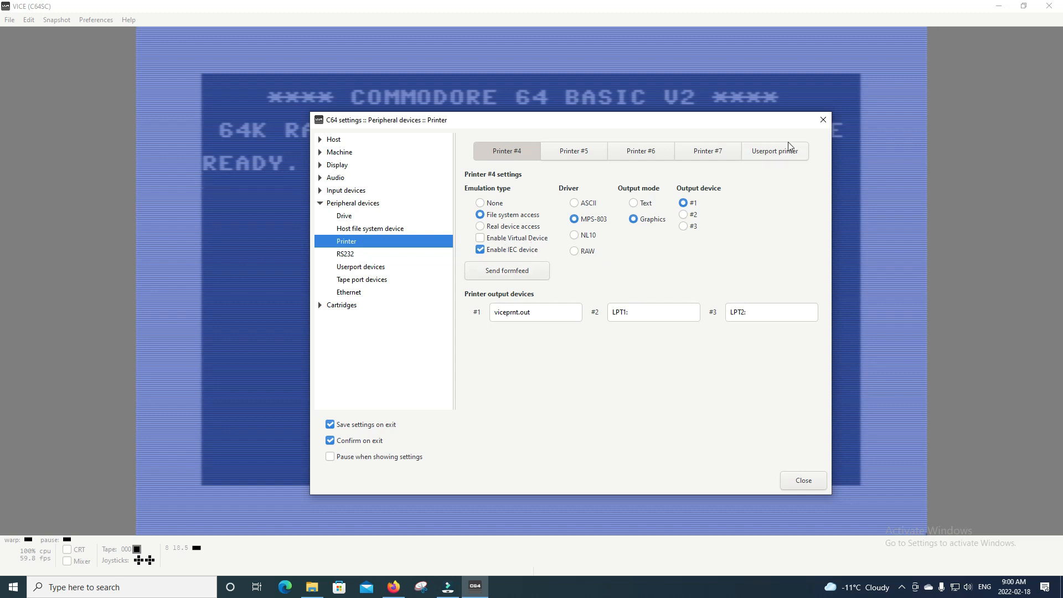
Check the Userport printer settings (emulation disabled, ASCII driver), then return to Printer #4.
{"action": "left_click", "coordinate": [774, 150]}
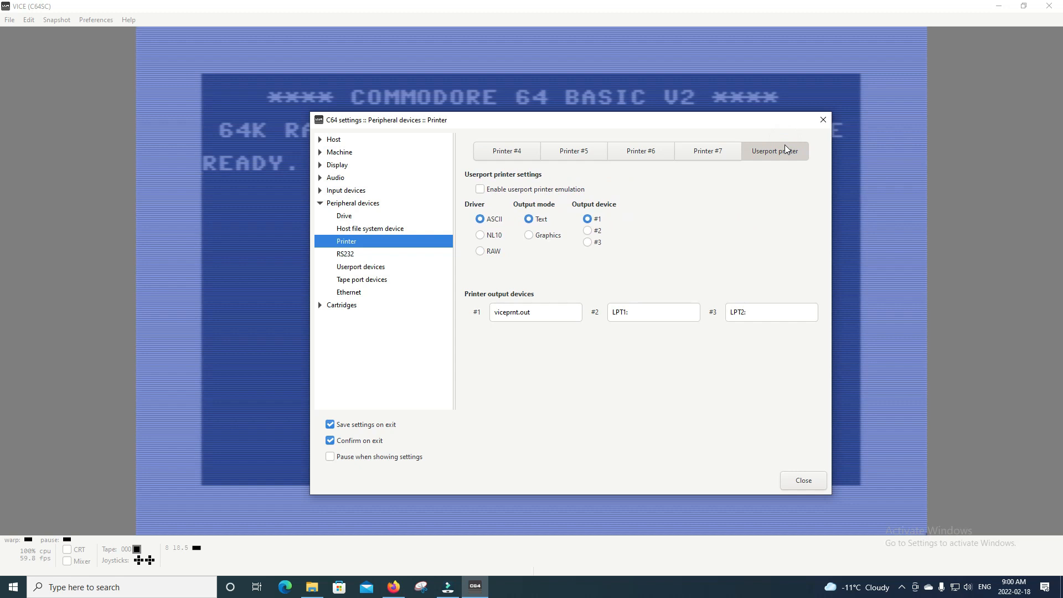
{"action": "mouse_move", "coordinate": [532, 245]}
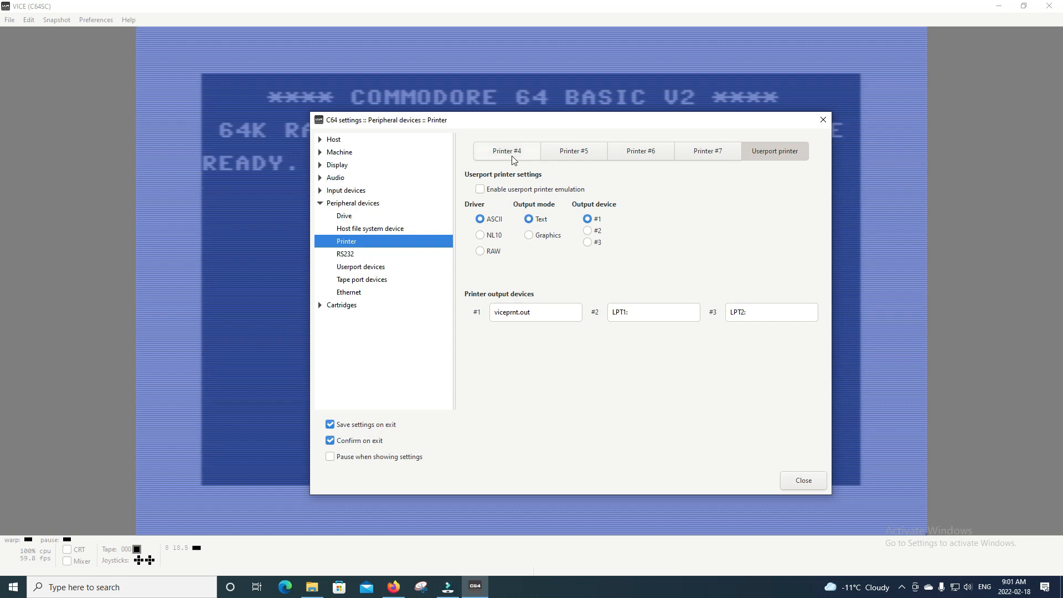
{"action": "left_click", "coordinate": [505, 150]}
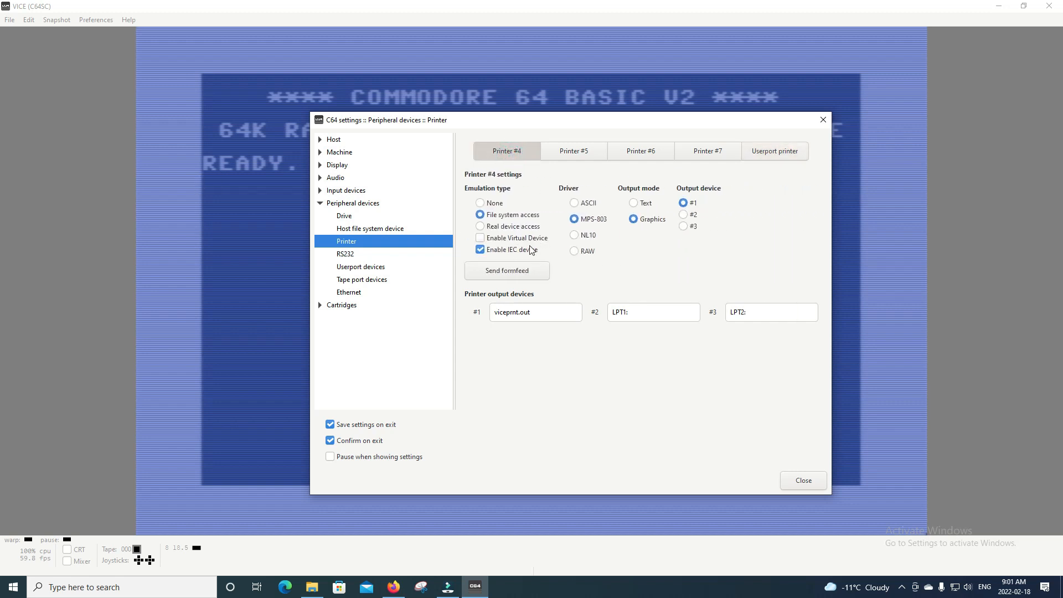
{"action": "mouse_move", "coordinate": [530, 254]}
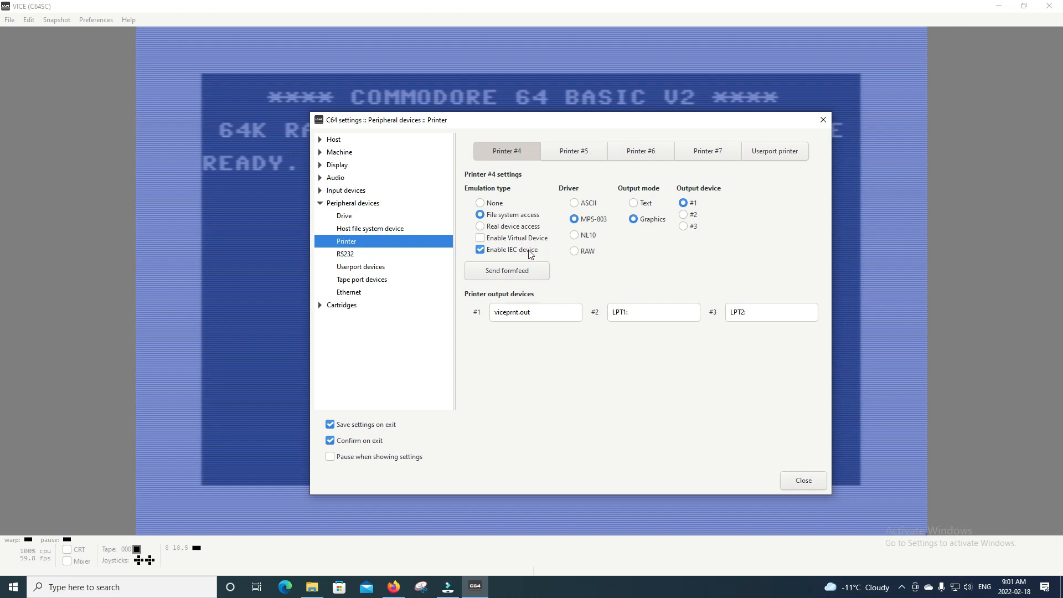